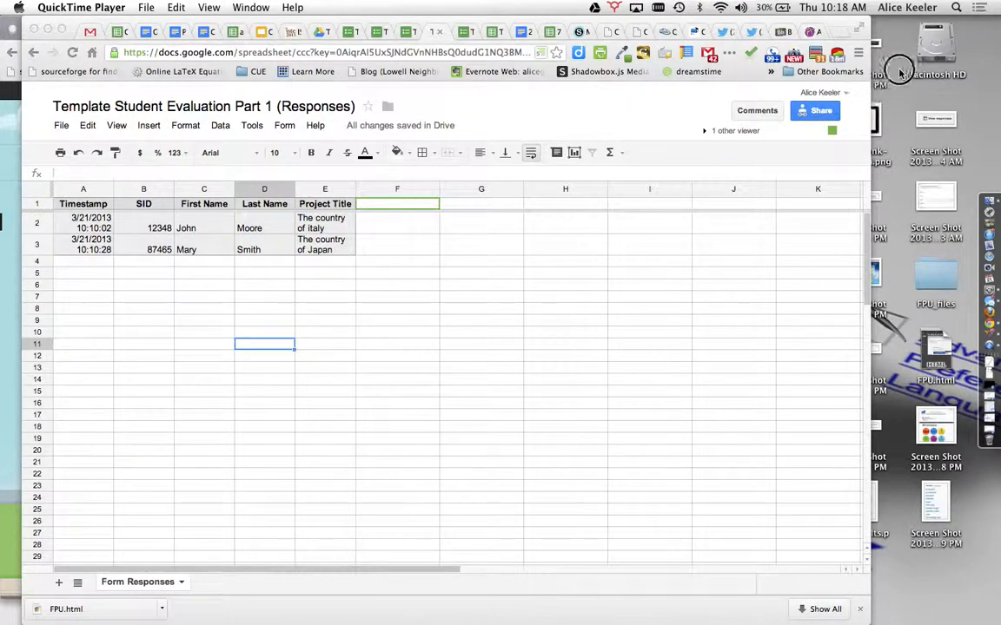
pyautogui.moveTo(581, 265)
pyautogui.write('E')
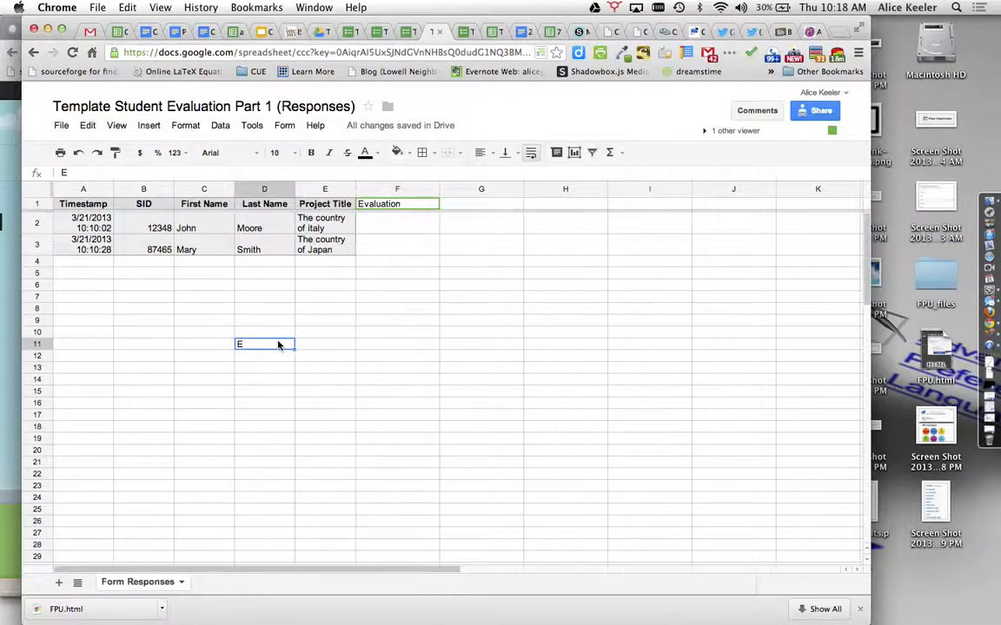
# Step: Widen the Evaluation column F and ready F2 for the pre-filled form URL
pyautogui.click(396, 227)
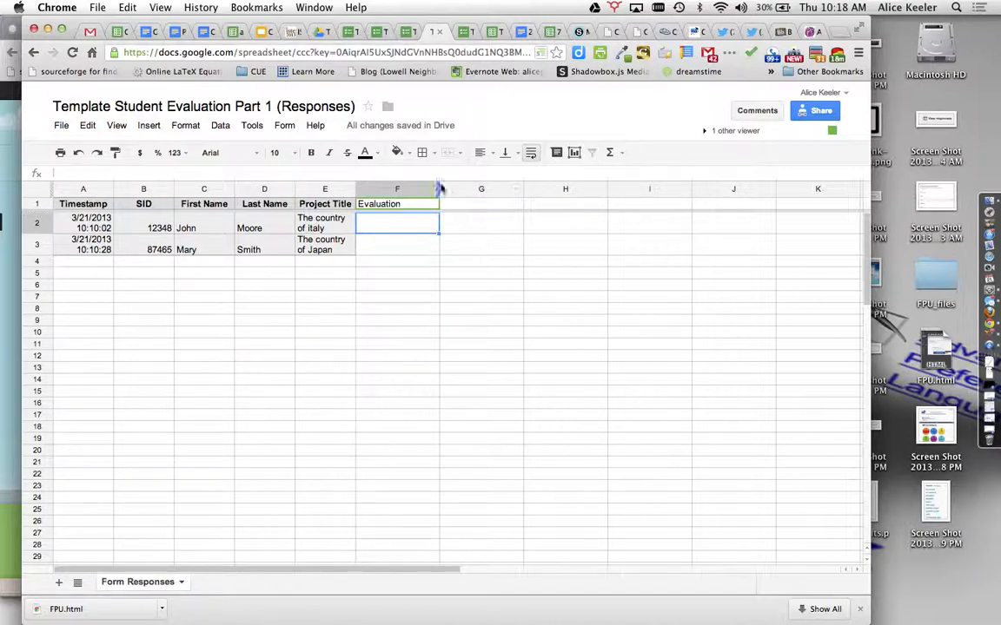
pyautogui.moveTo(439, 189); pyautogui.dragTo(621, 189)
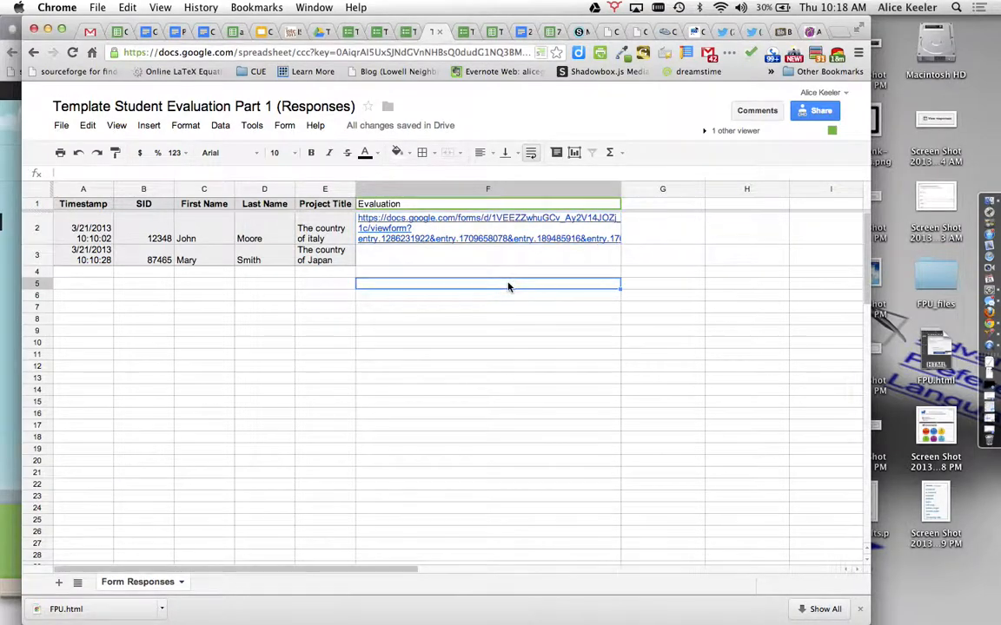
pyautogui.moveTo(497, 266)
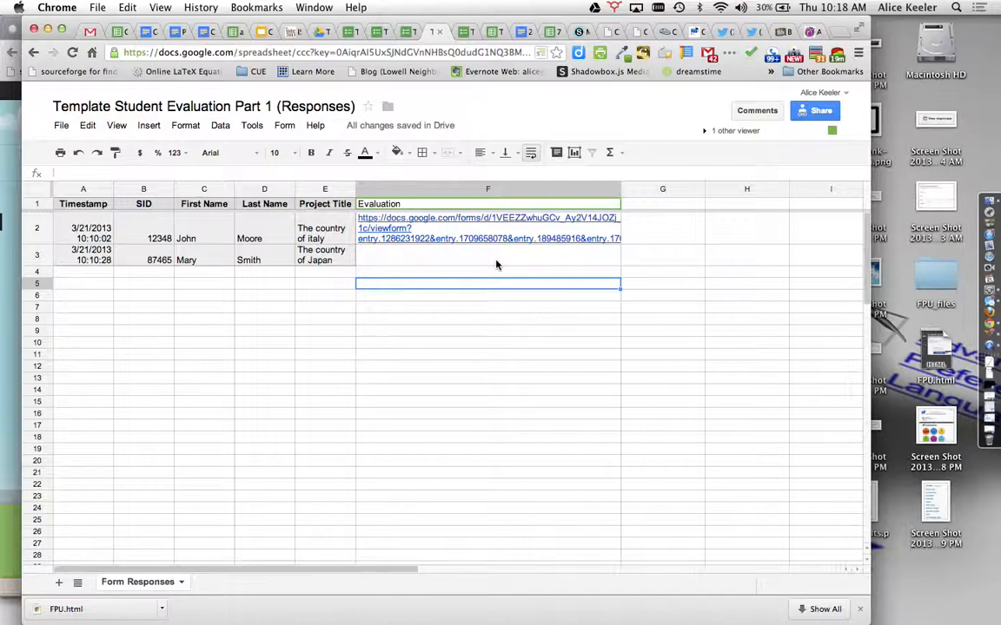
pyautogui.moveTo(535, 245)
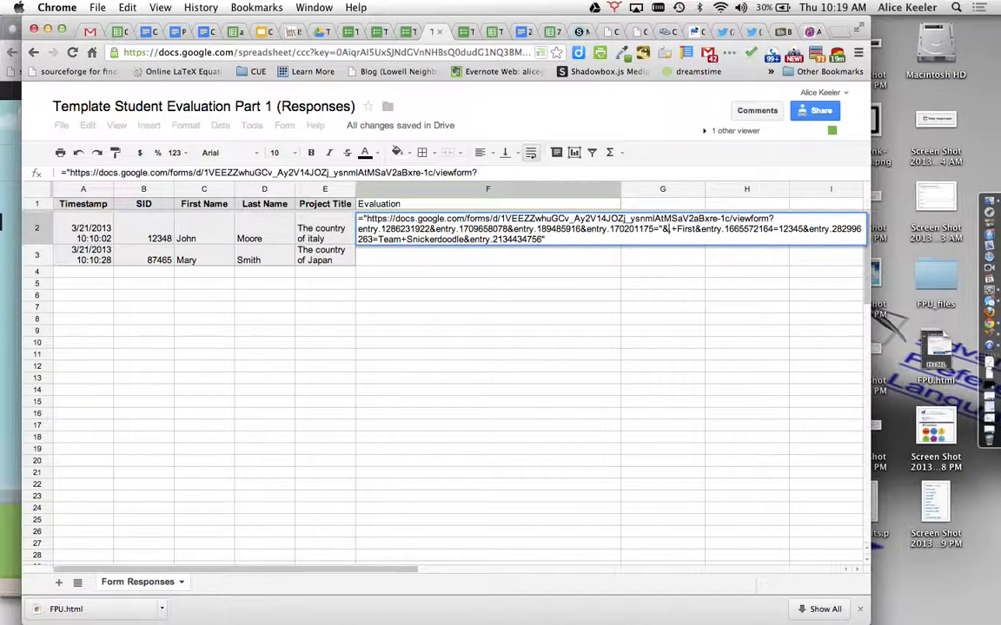
pyautogui.moveTo(418, 348)
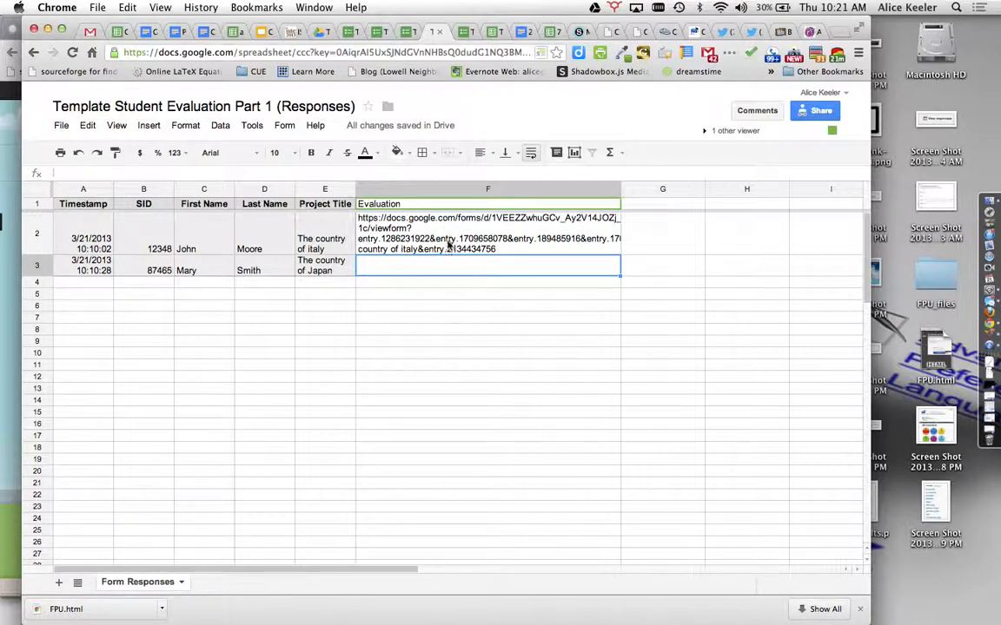
# Step: Inspect the Italy and Japan project titles in E2 and E3 for spaces
pyautogui.click(324, 243)
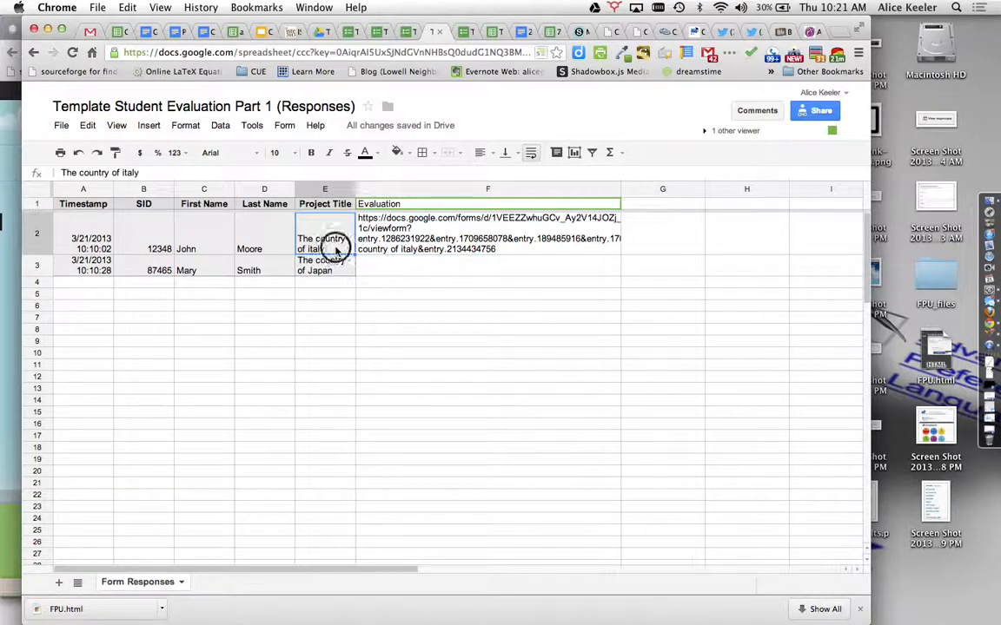
pyautogui.click(324, 265)
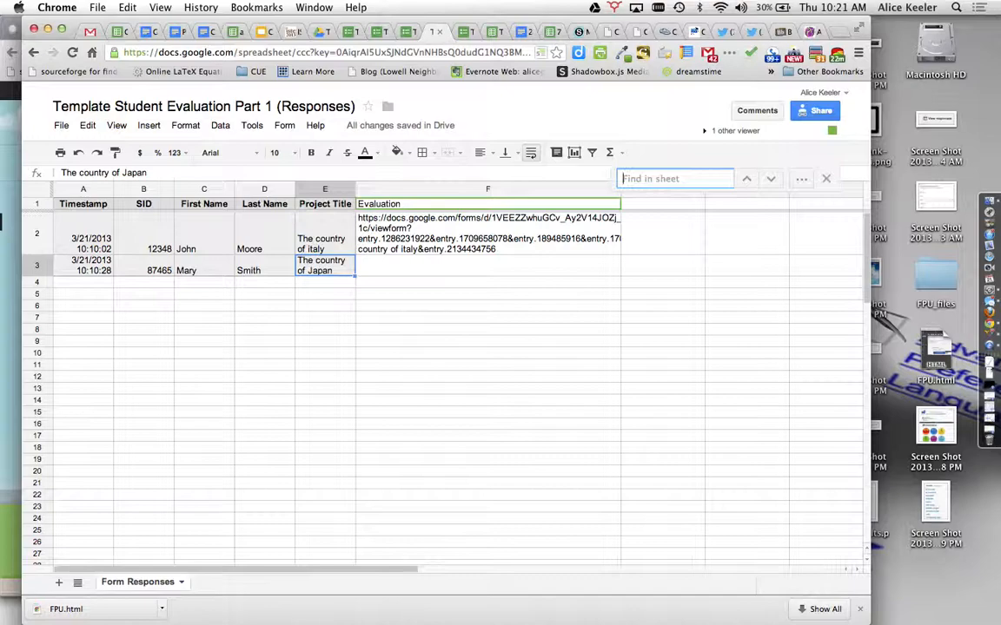
pyautogui.moveTo(799, 179)
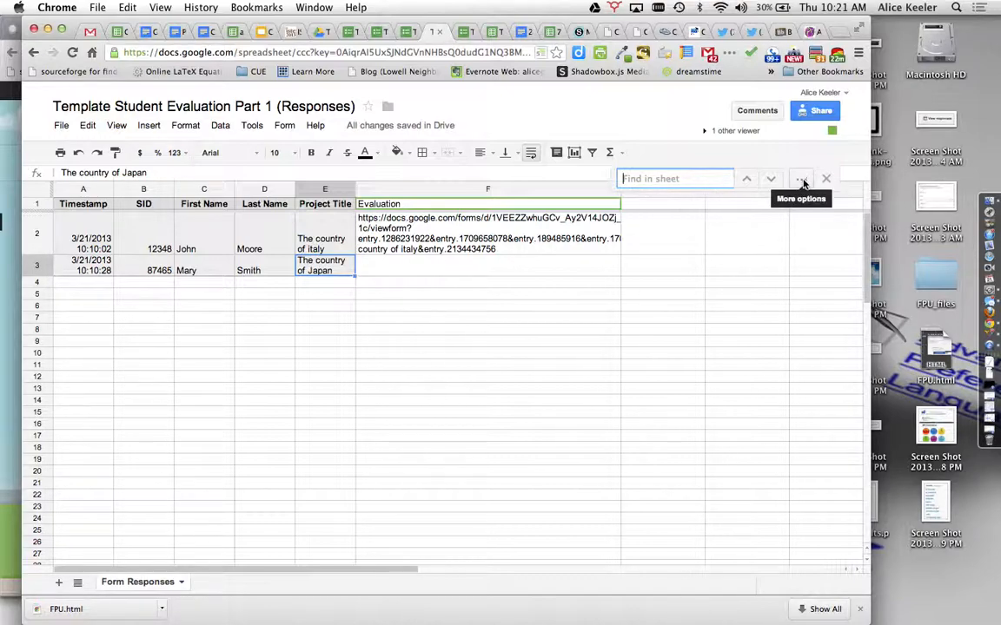
# Step: Replace every space on this sheet only with %20, then fit the project title column to its text
pyautogui.click(800, 178)
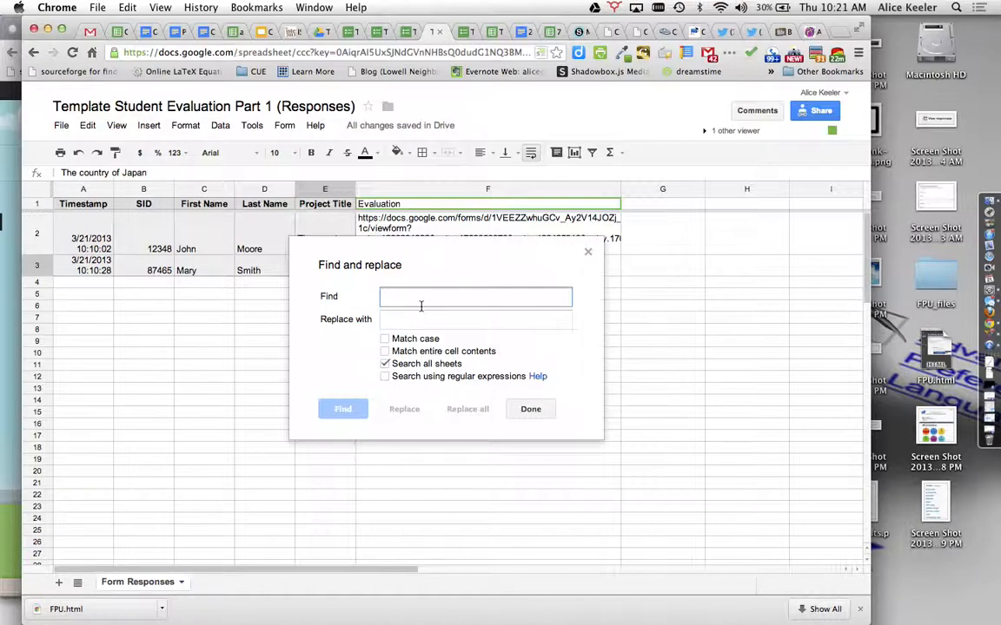
pyautogui.click(475, 319)
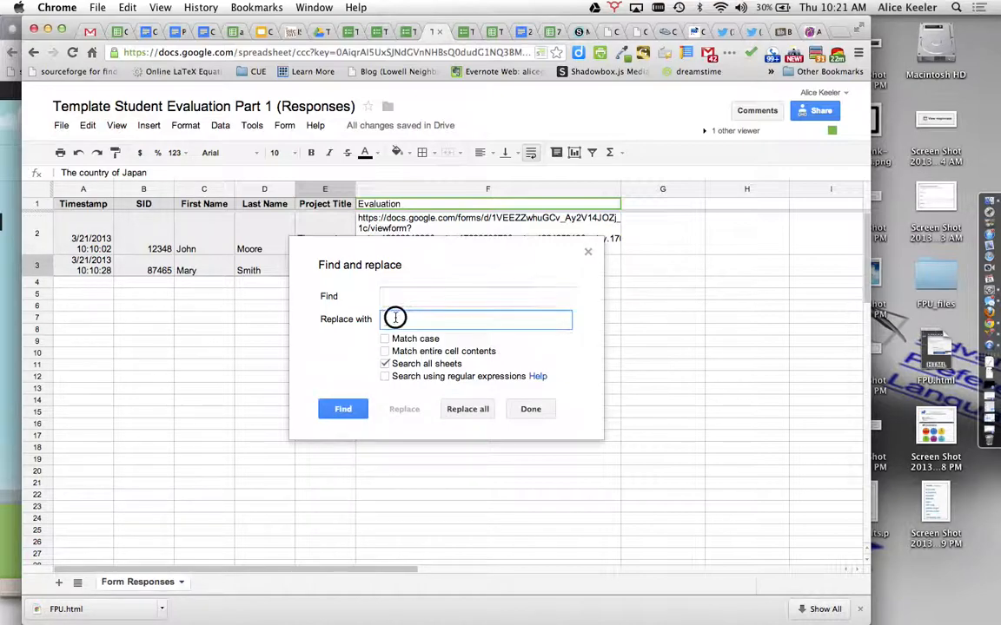
pyautogui.write('%20')
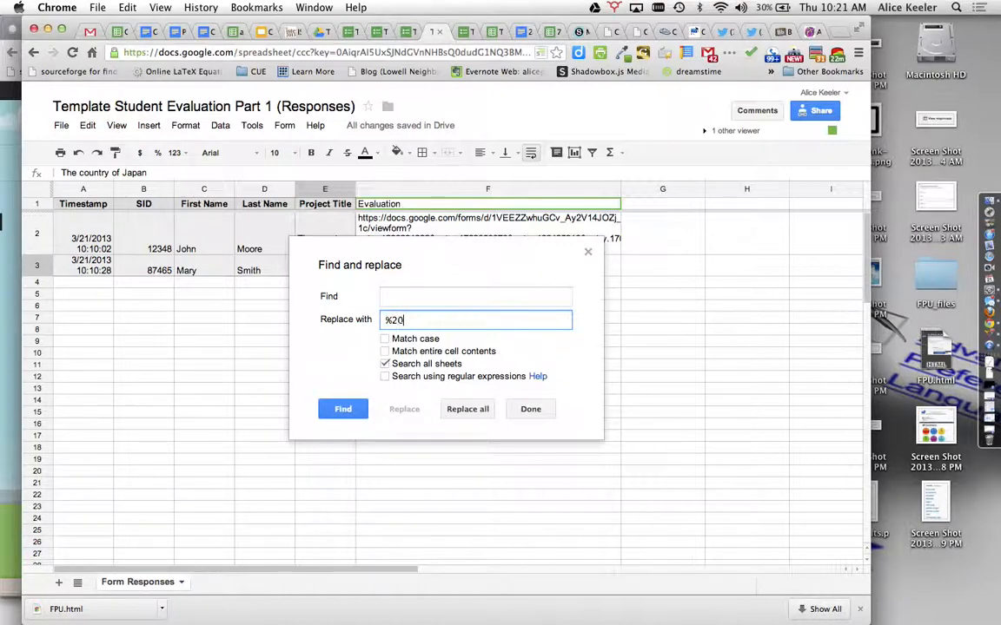
pyautogui.moveTo(461, 396)
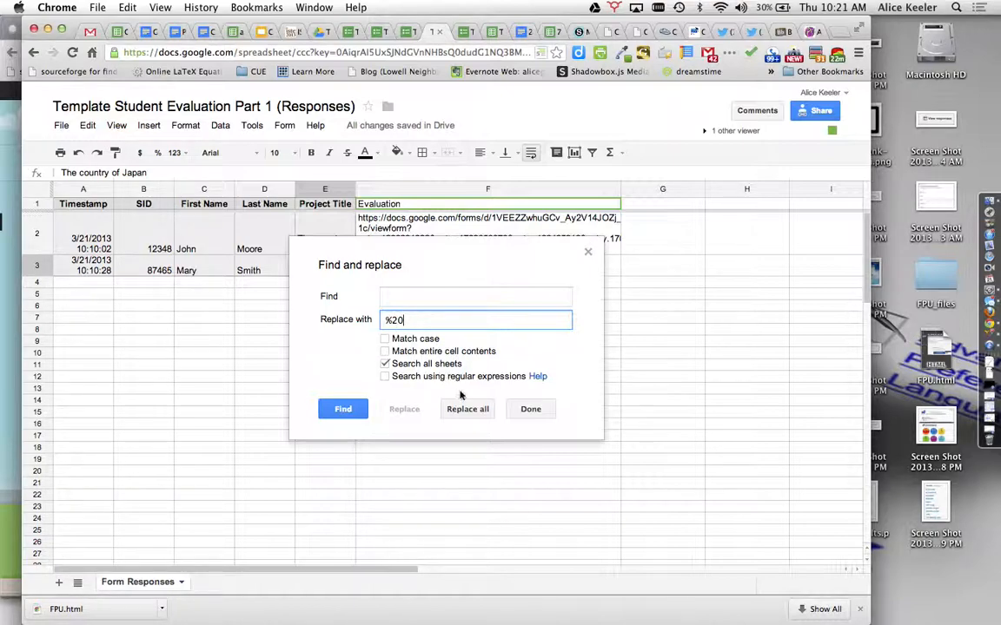
pyautogui.click(385, 363)
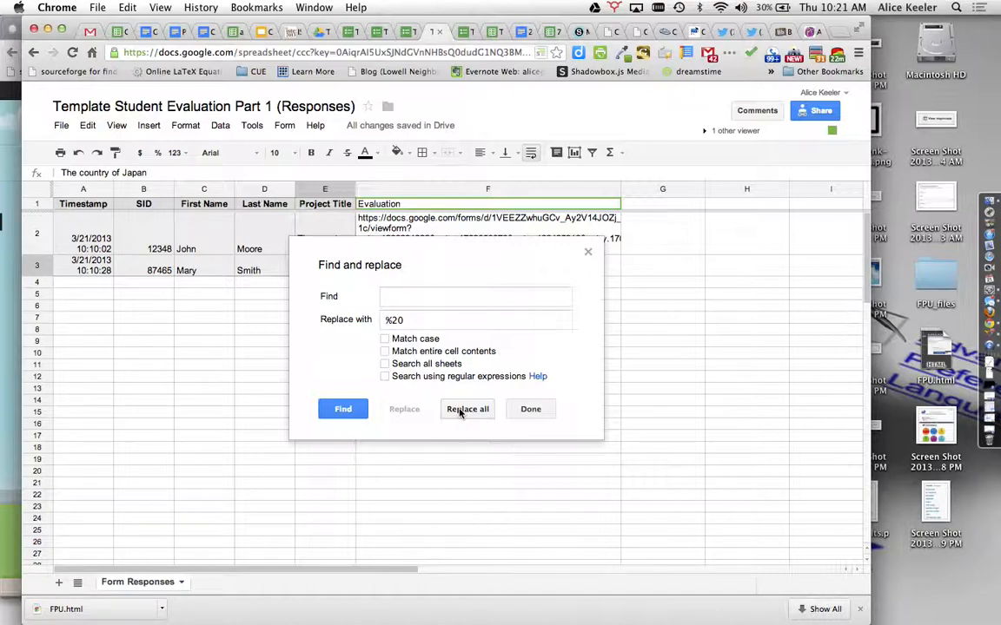
pyautogui.click(467, 409)
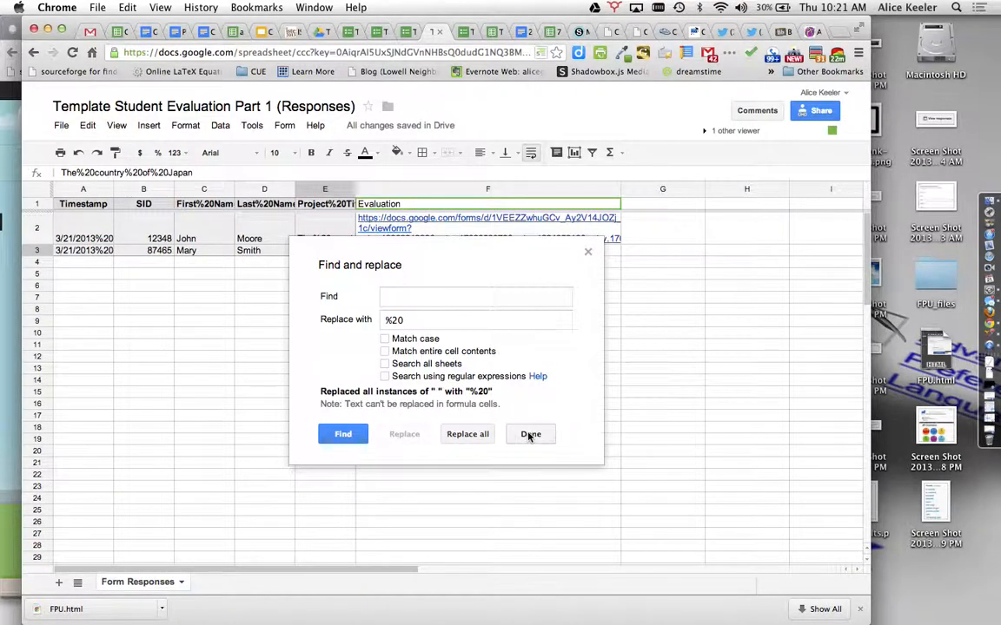
pyautogui.click(531, 435)
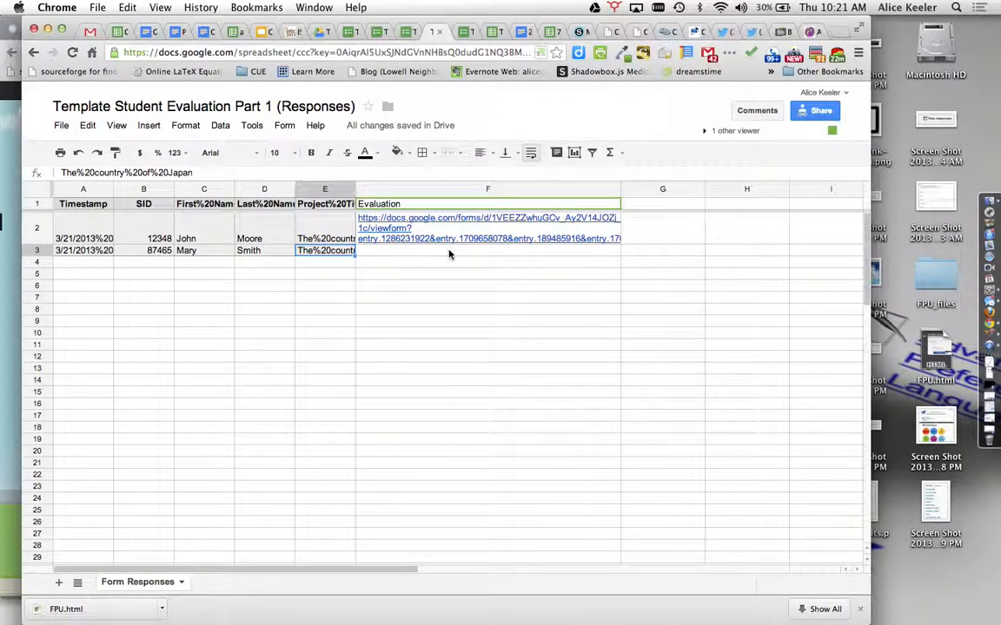
pyautogui.click(468, 193)
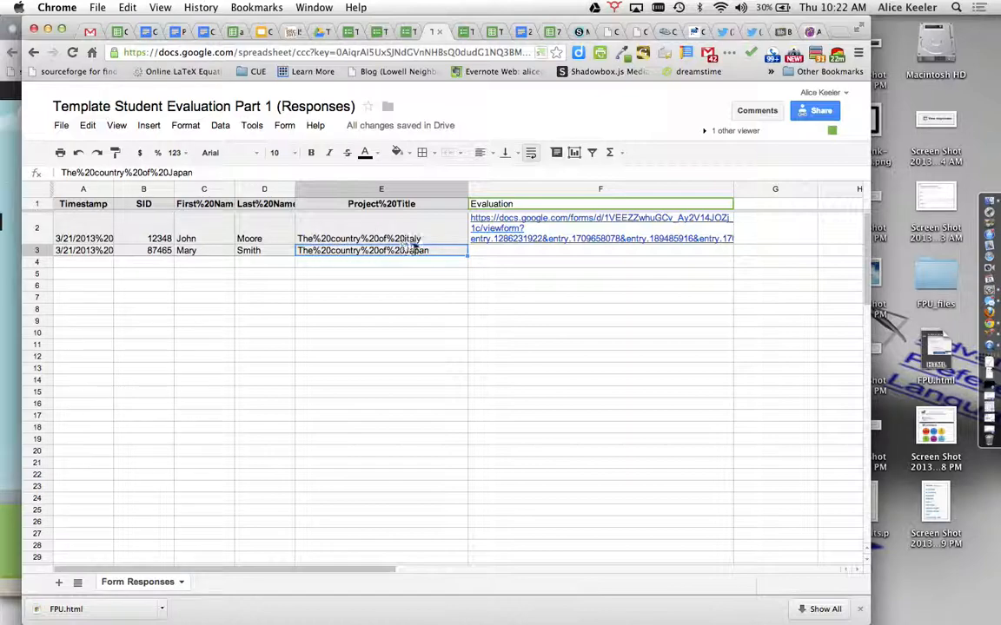
pyautogui.moveTo(430, 302)
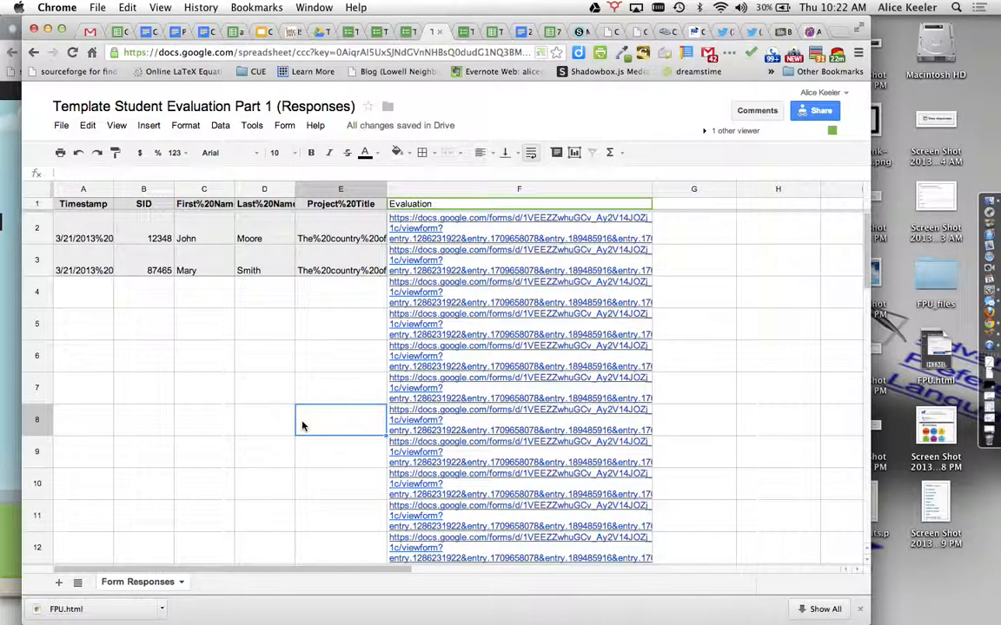
pyautogui.moveTo(625, 265)
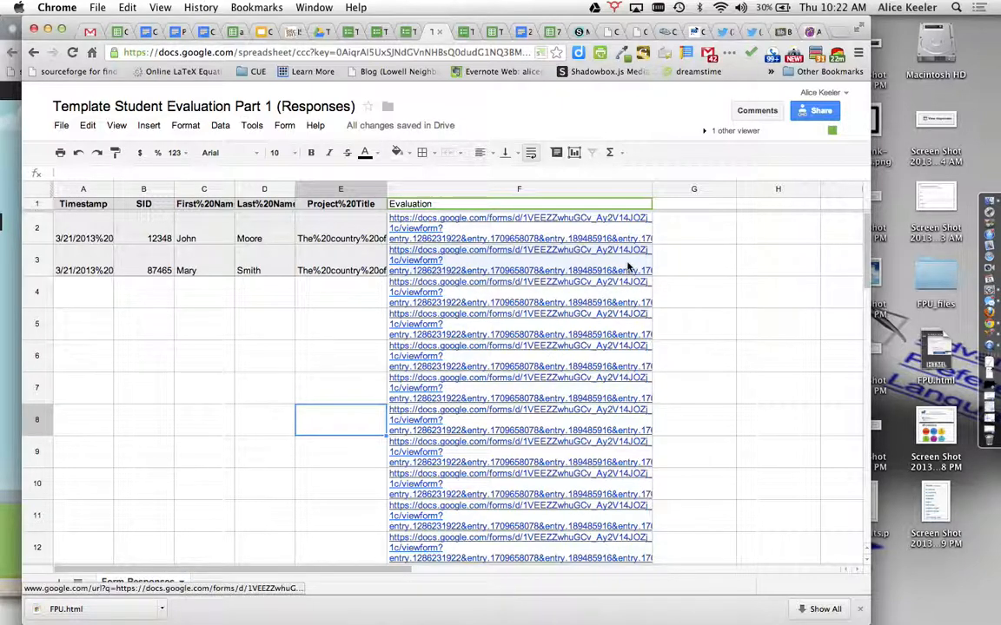
# Step: Select the surplus link formulas below row 3 for deletion
pyautogui.click(519, 260)
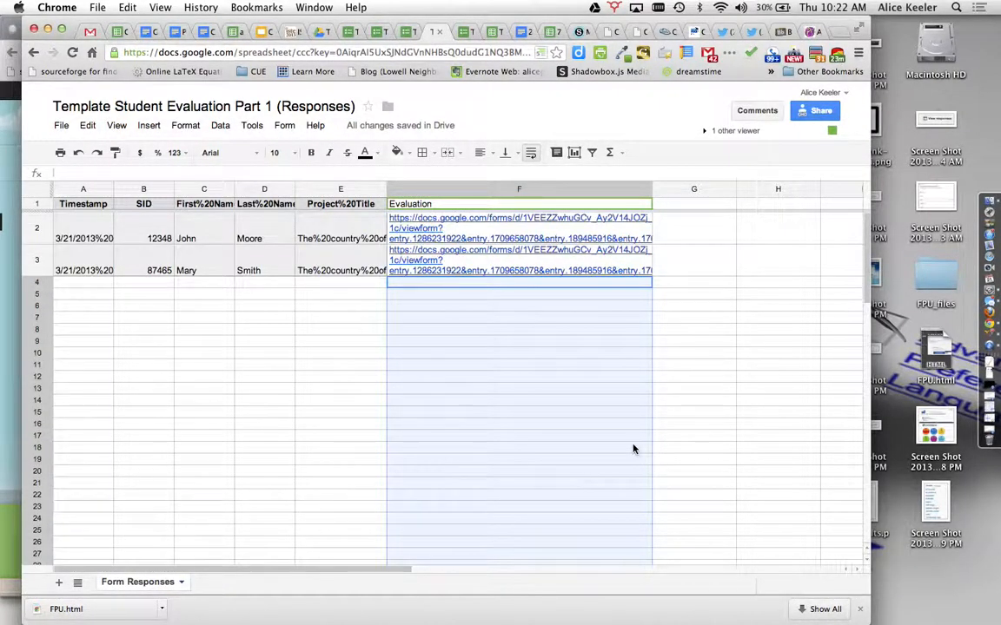
# Step: Submit a test form response with student ID 7846 and project title Team Spreadsheet
pyautogui.click(264, 388)
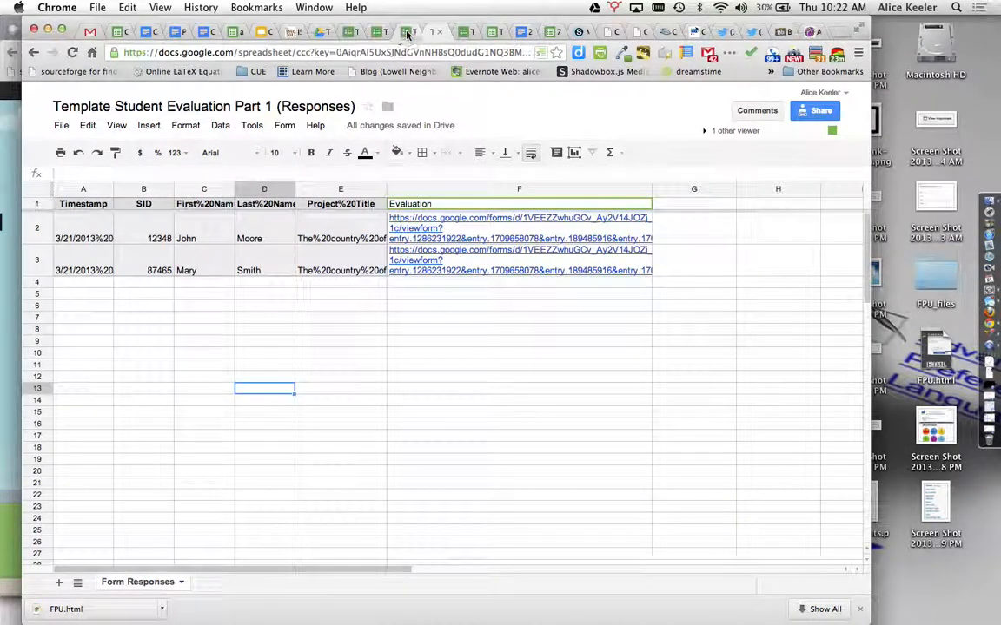
pyautogui.click(408, 32)
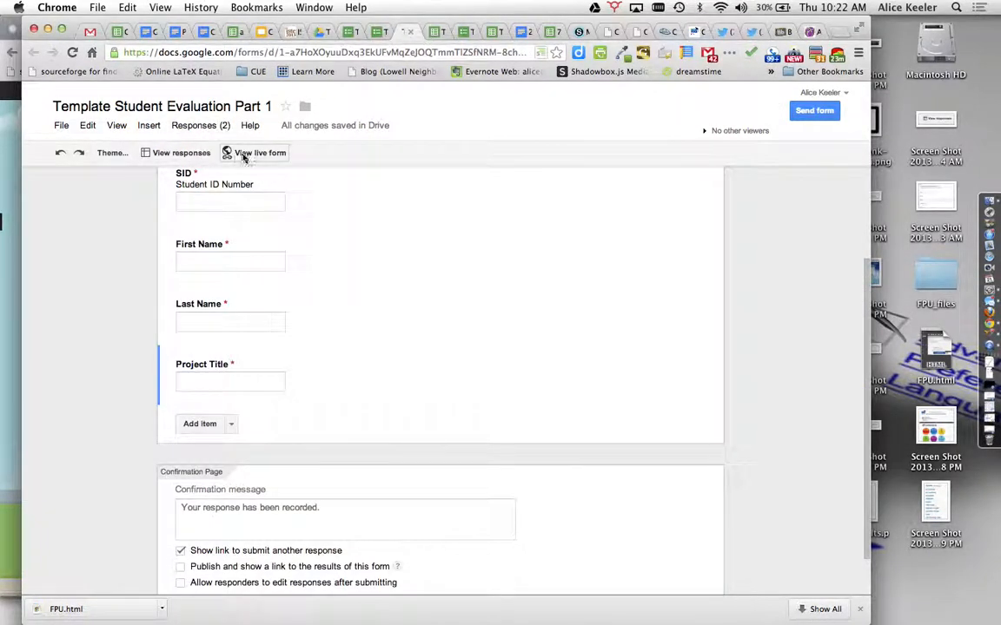
pyautogui.click(259, 153)
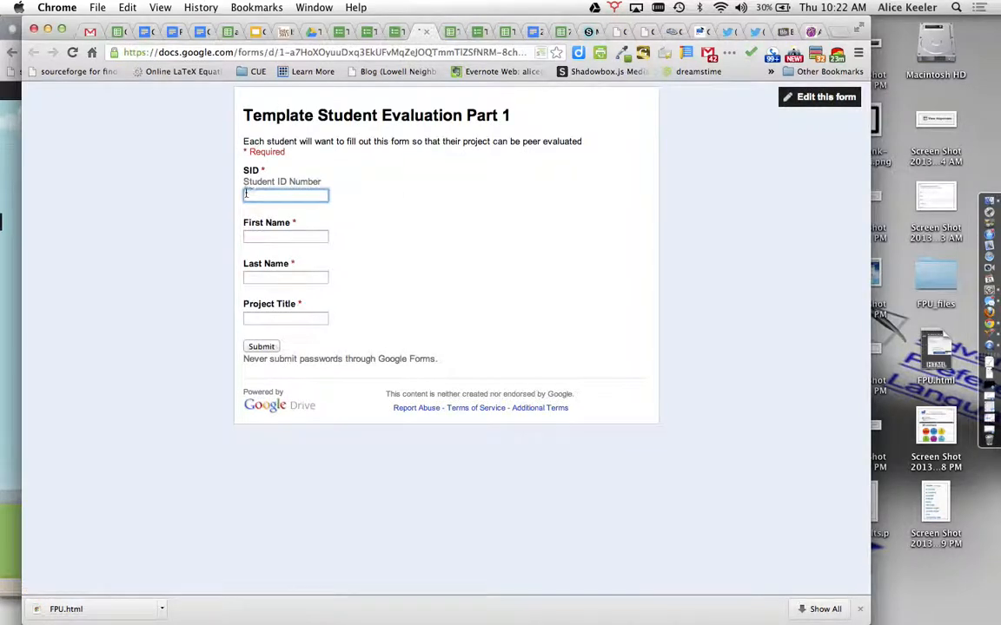
pyautogui.write('78463')
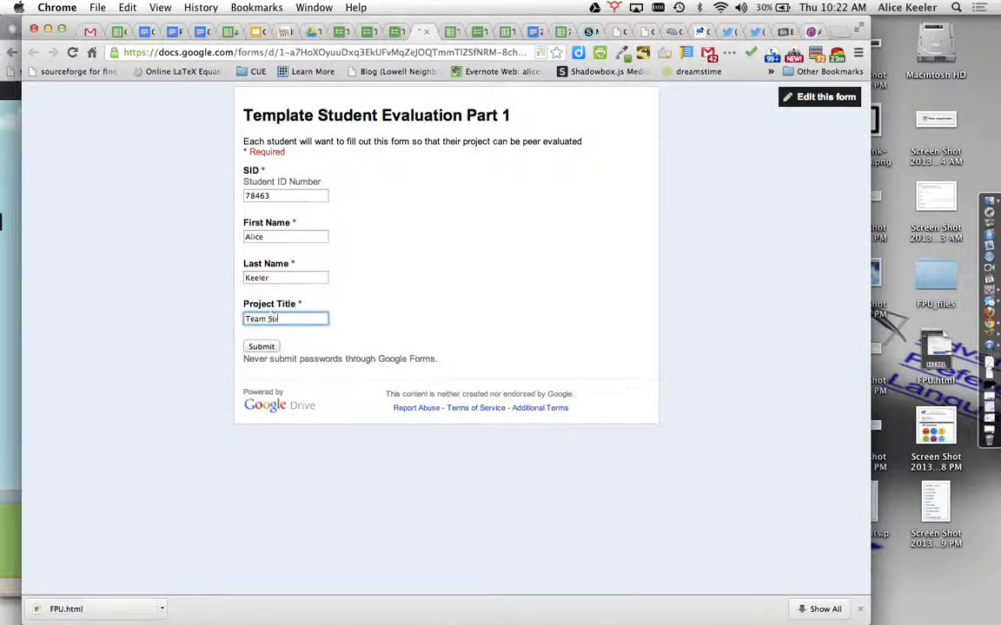
pyautogui.write('preadsheet')
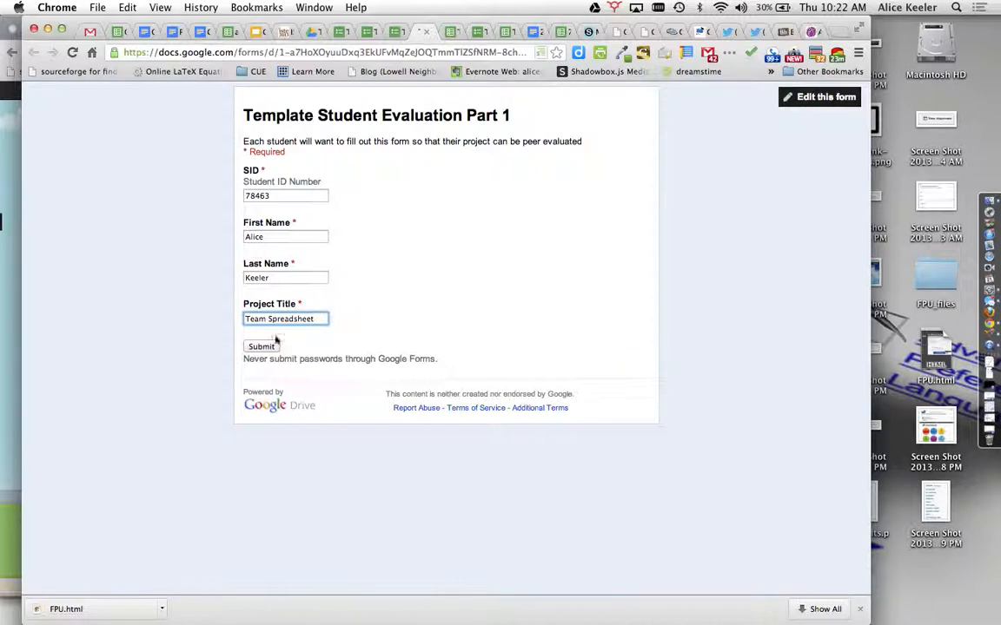
pyautogui.click(261, 346)
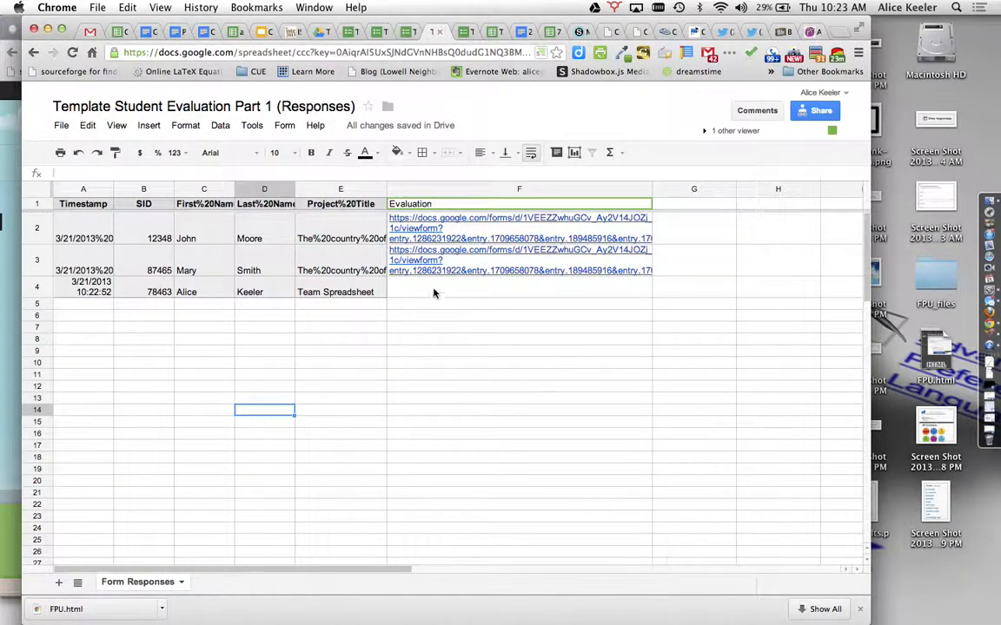
# Step: Select the Evaluation cell F4 of the new Team Spreadsheet response to extend the link formula
pyautogui.click(519, 287)
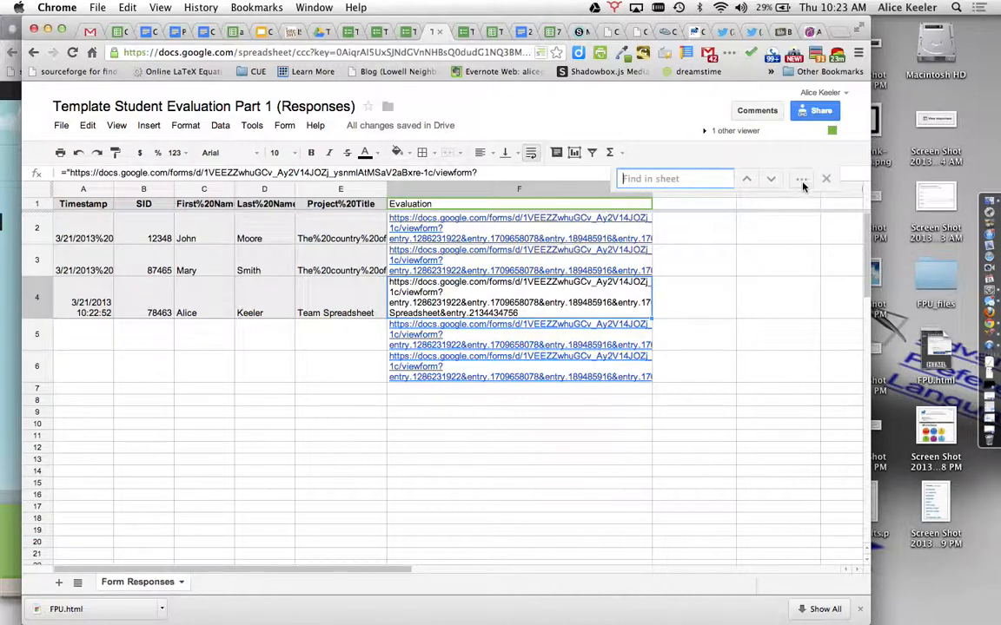
# Step: Replace every space in the responses with %20 via Find and replace
pyautogui.click(799, 178)
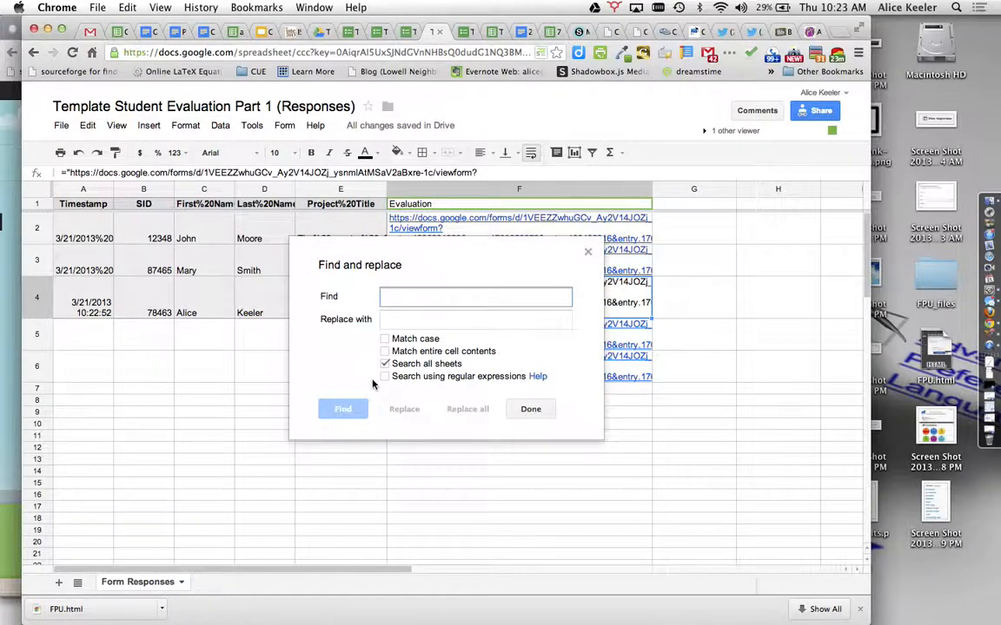
pyautogui.write('%20')
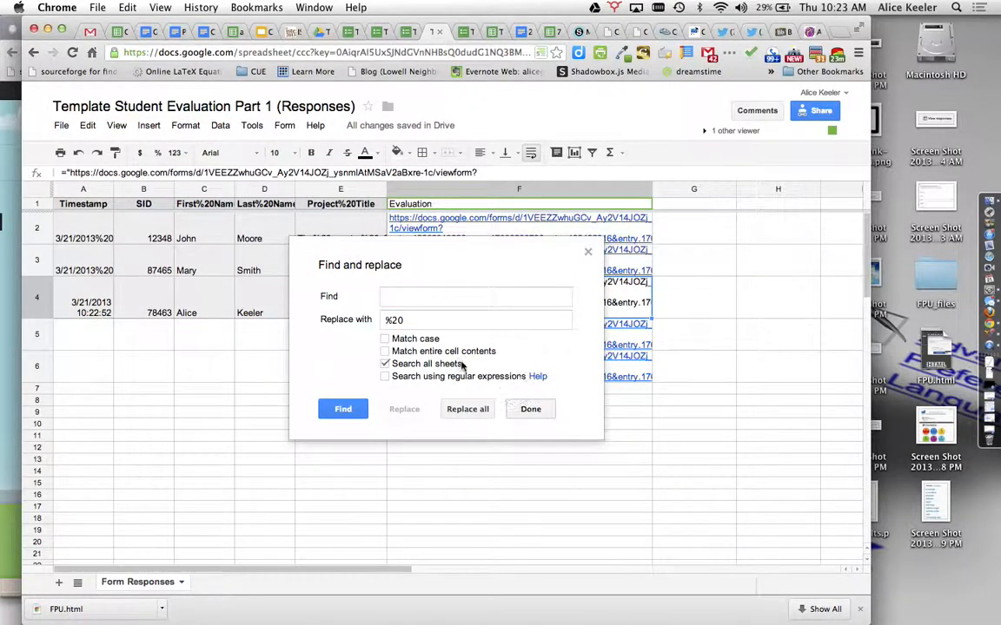
pyautogui.click(468, 409)
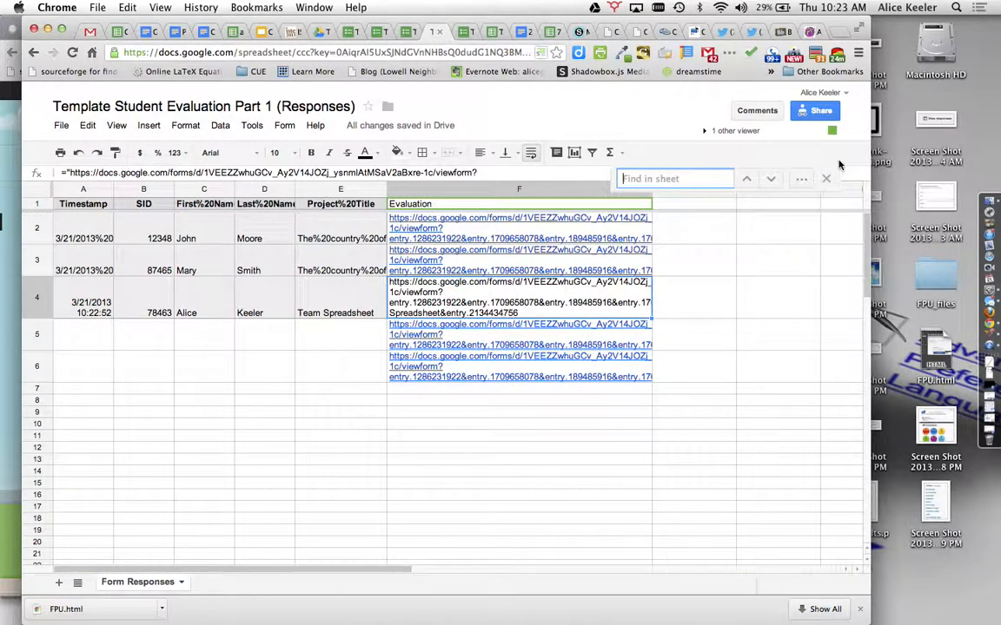
pyautogui.click(800, 179)
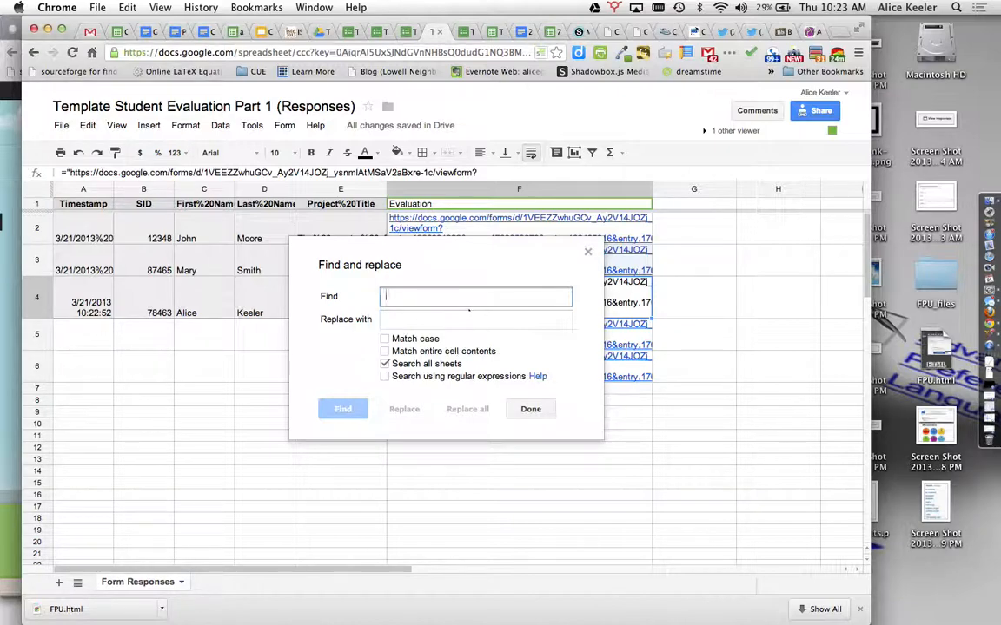
pyautogui.write('%20')
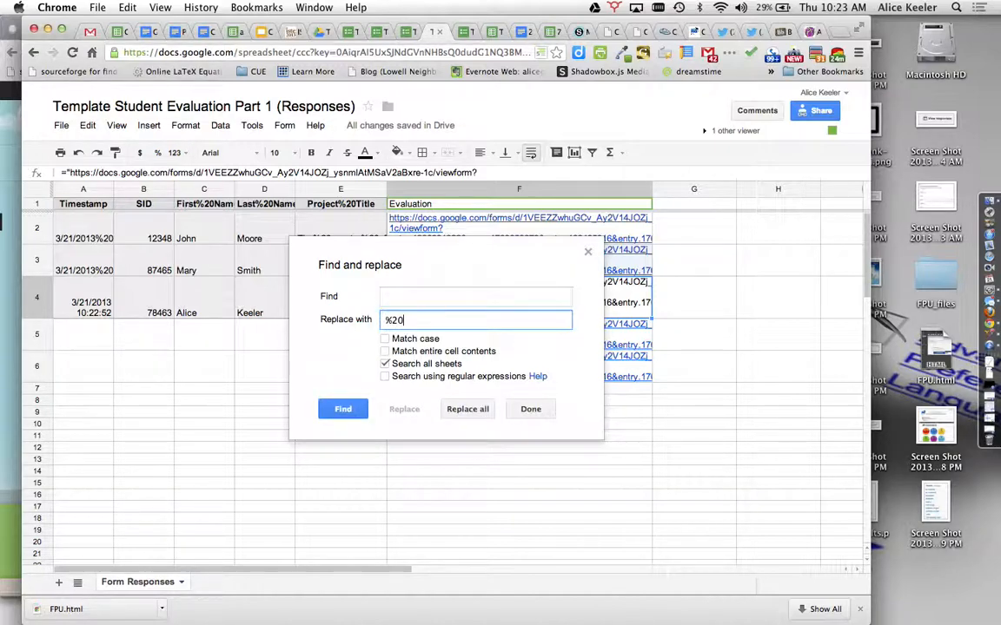
pyautogui.click(467, 410)
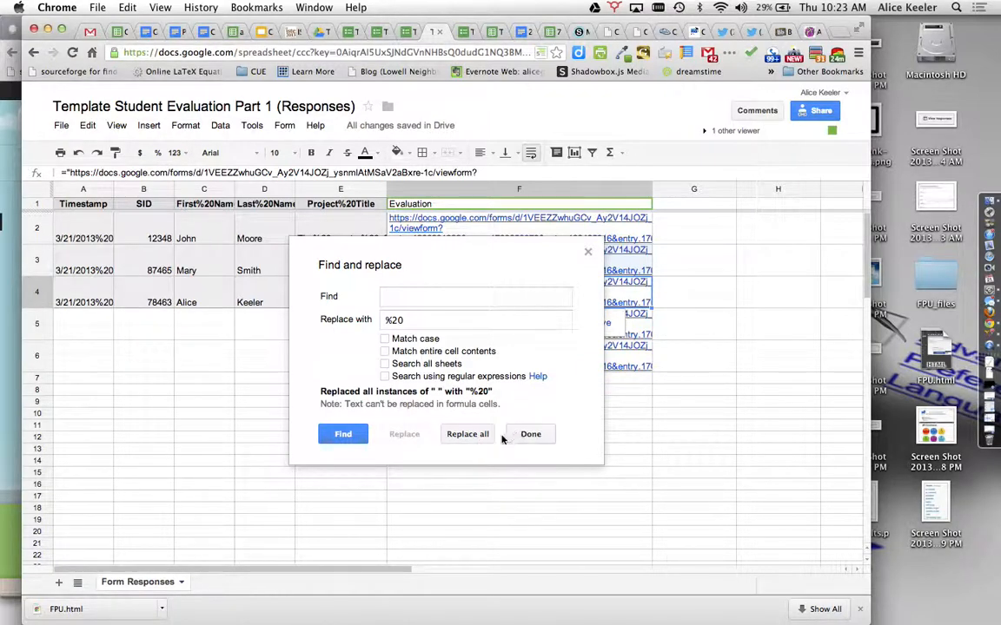
pyautogui.click(530, 433)
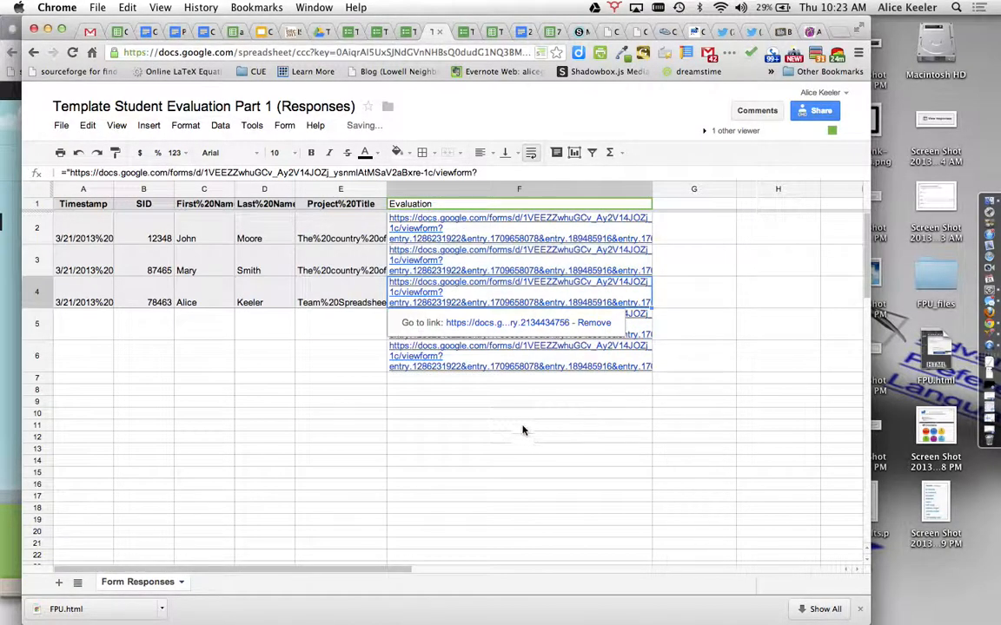
# Step: Check the project title reads %20 and follow row 4's pre-filled peer evaluation link
pyautogui.click(340, 302)
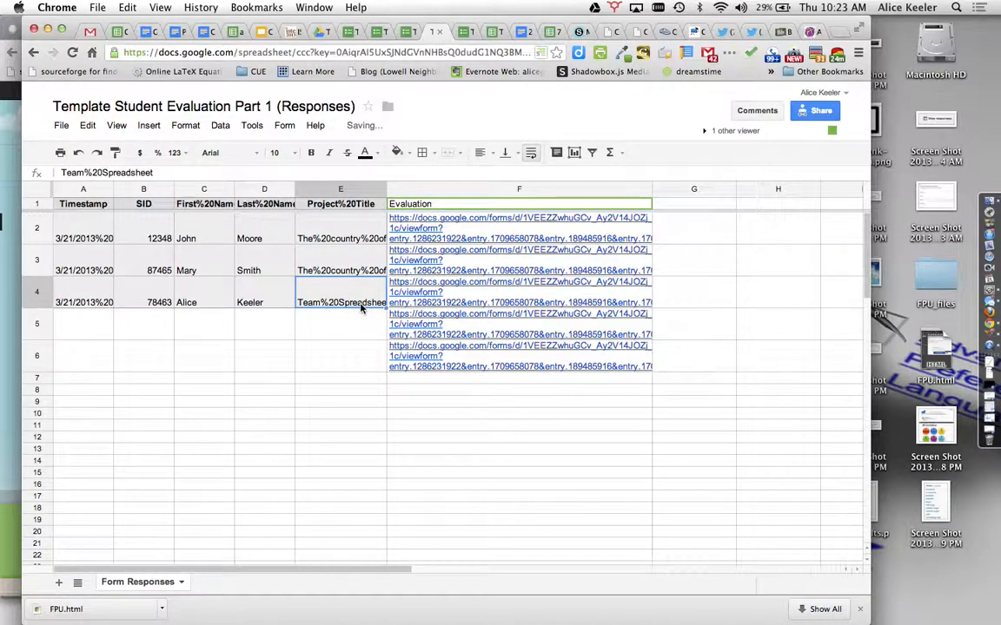
pyautogui.moveTo(526, 306)
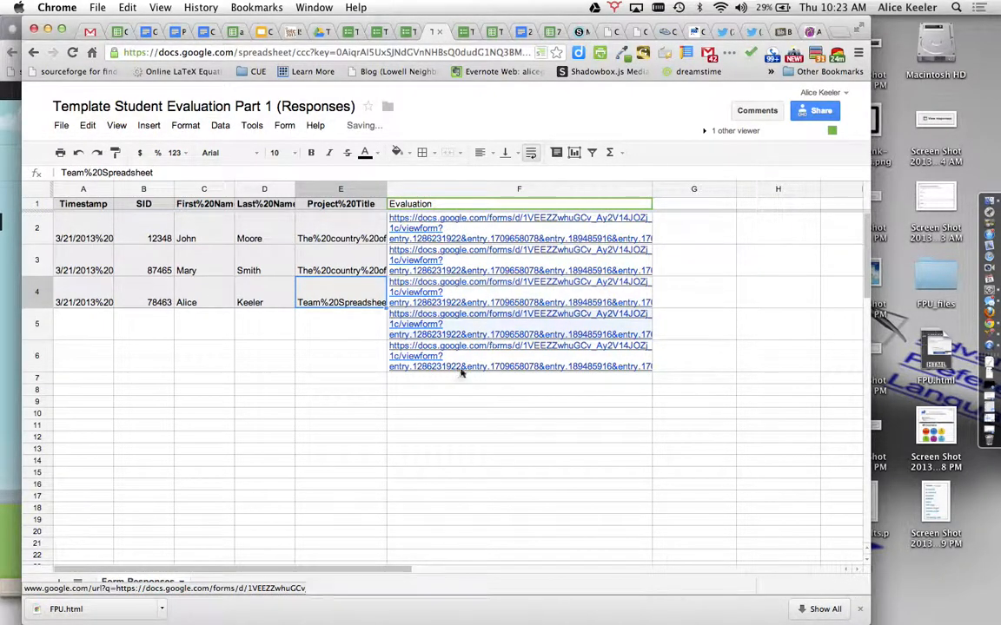
pyautogui.click(520, 286)
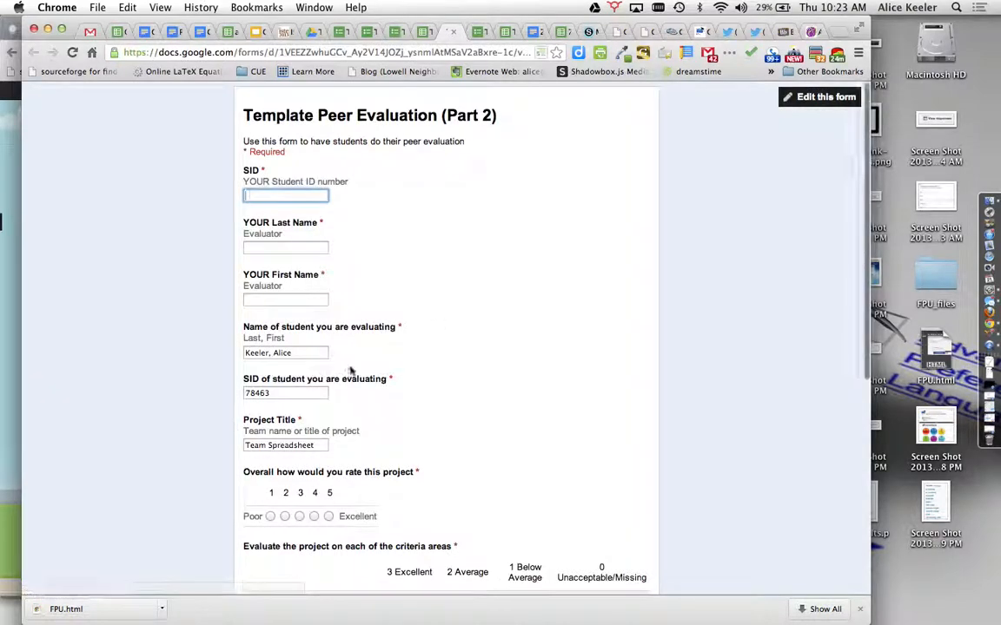
pyautogui.scroll(-3)
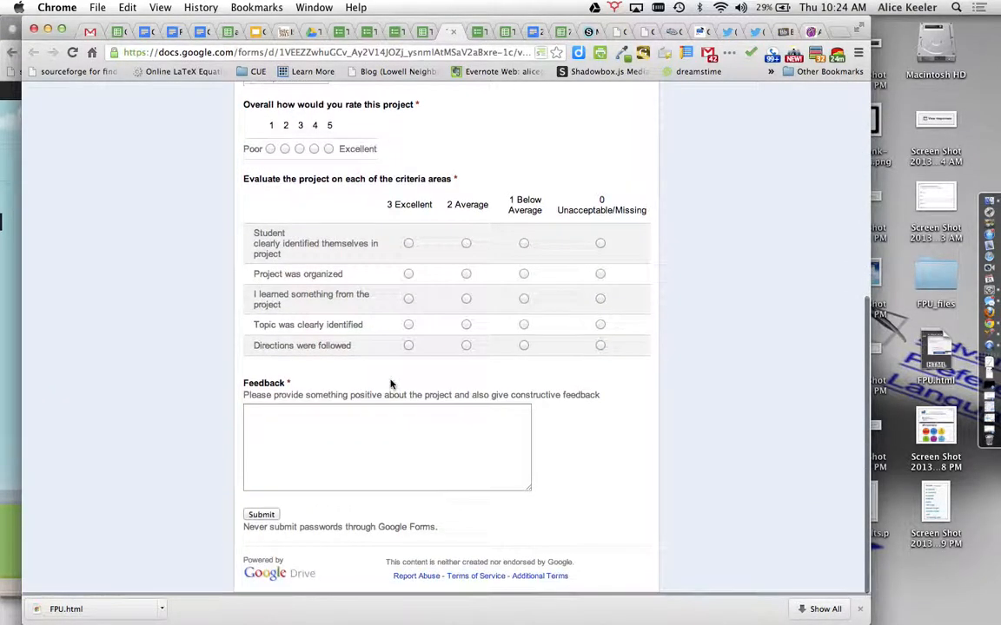
pyautogui.scroll(3)
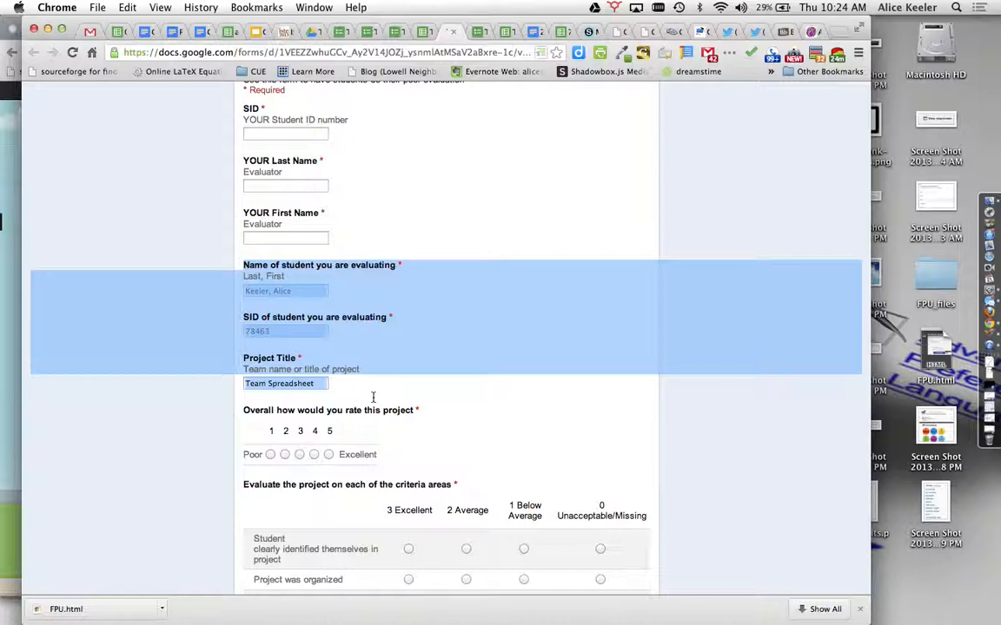
pyautogui.click(372, 383)
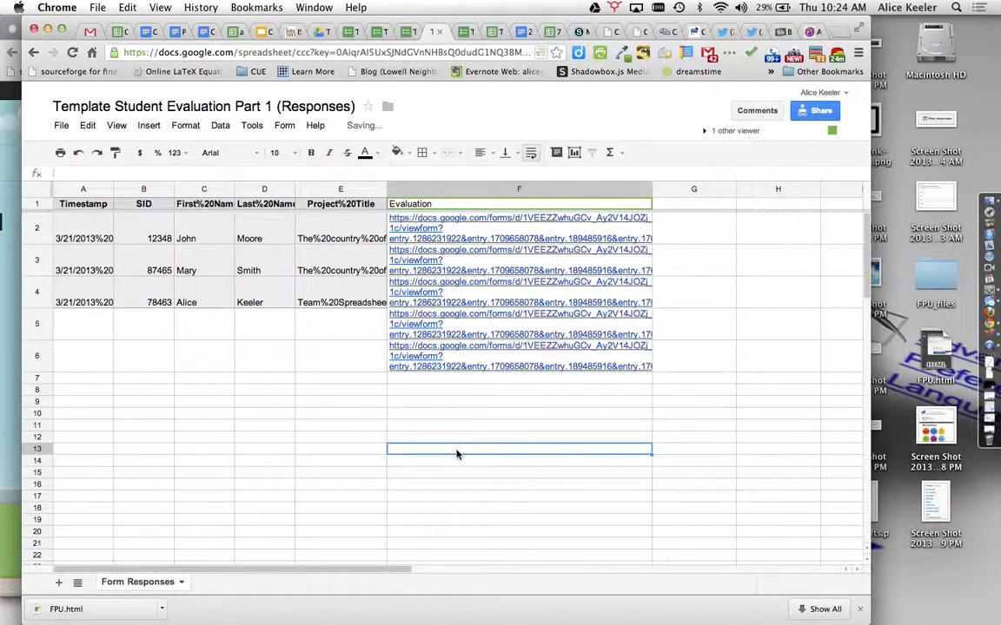
pyautogui.moveTo(489, 224)
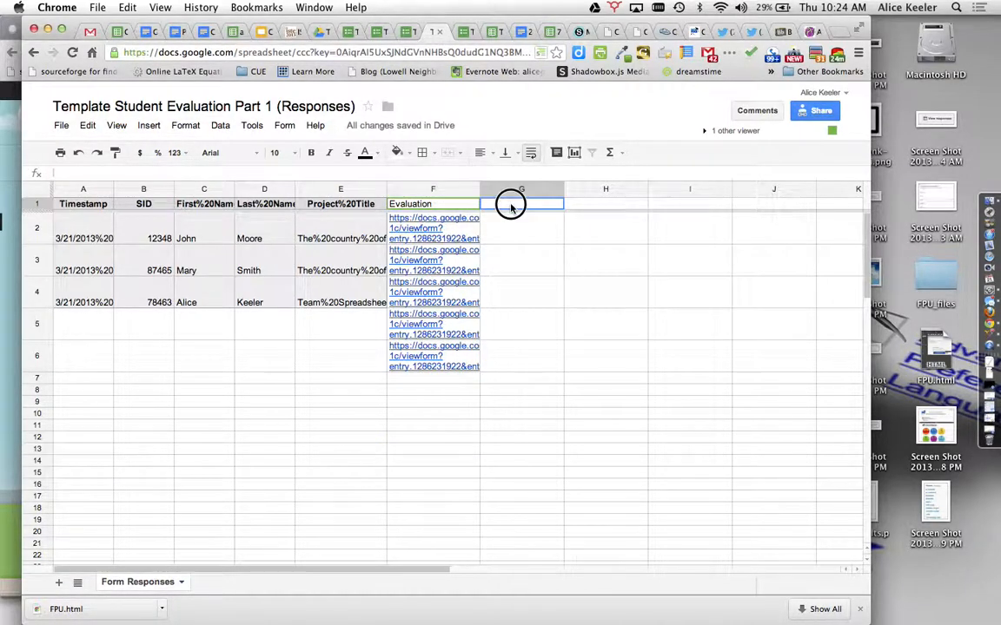
# Step: Enter the column G heading 'Click here to Evaluate'
pyautogui.write('Click here t')
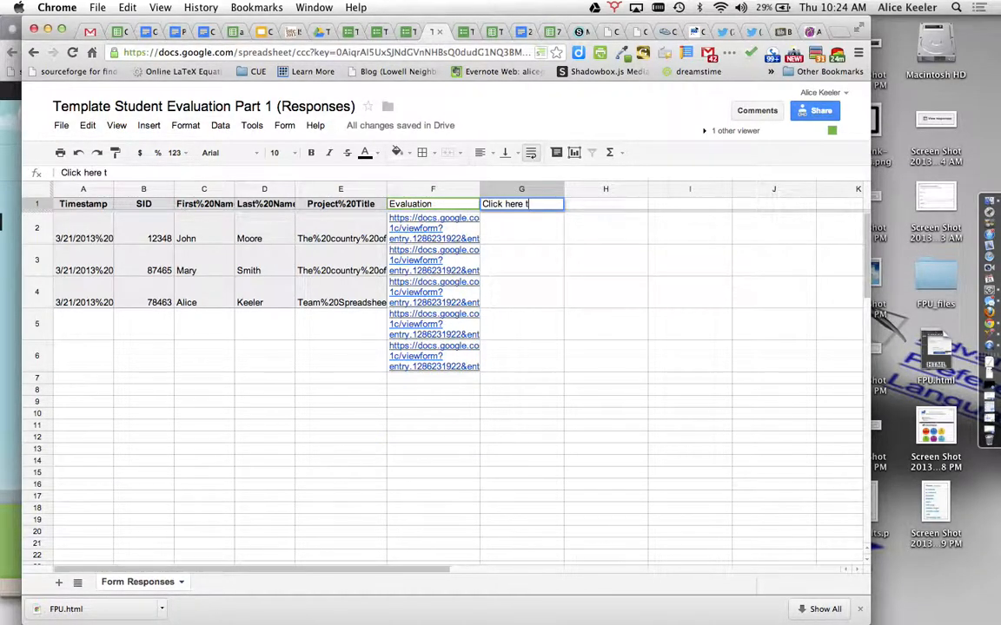
pyautogui.press('Return')
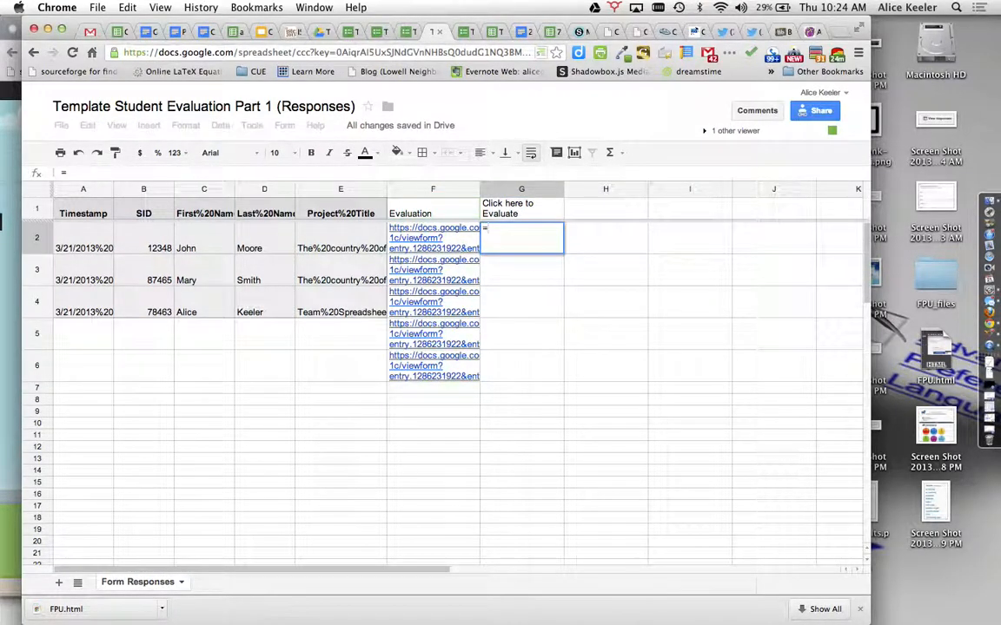
pyautogui.write('=hyperlink(F2')
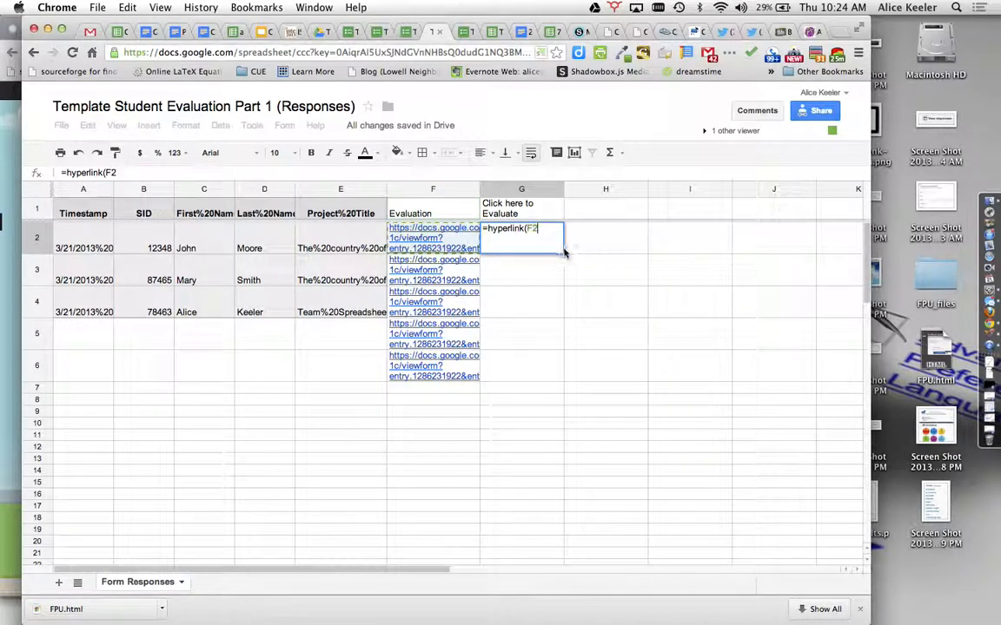
pyautogui.write(',')
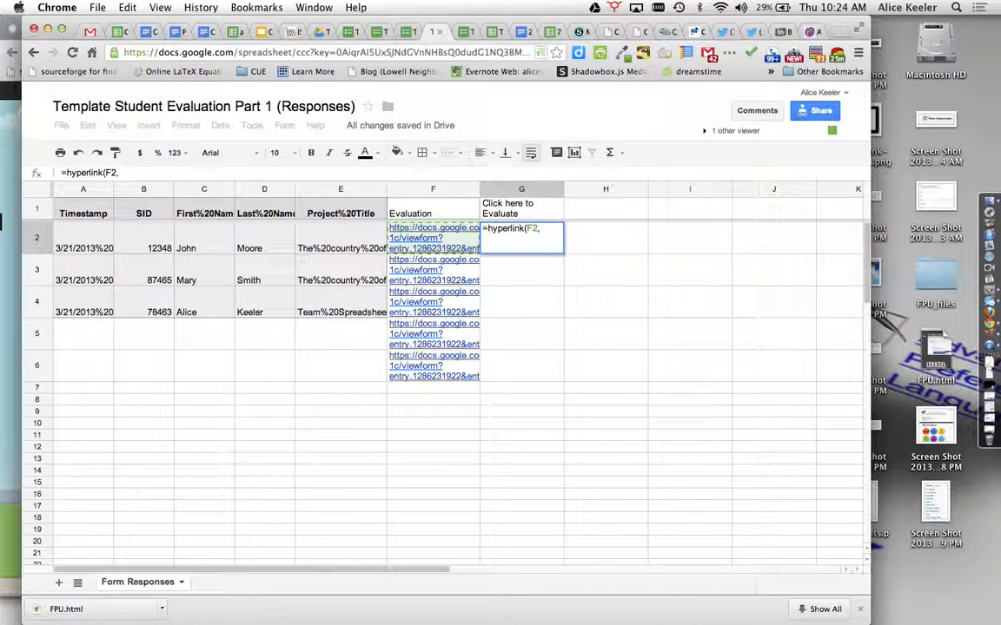
pyautogui.write('"')
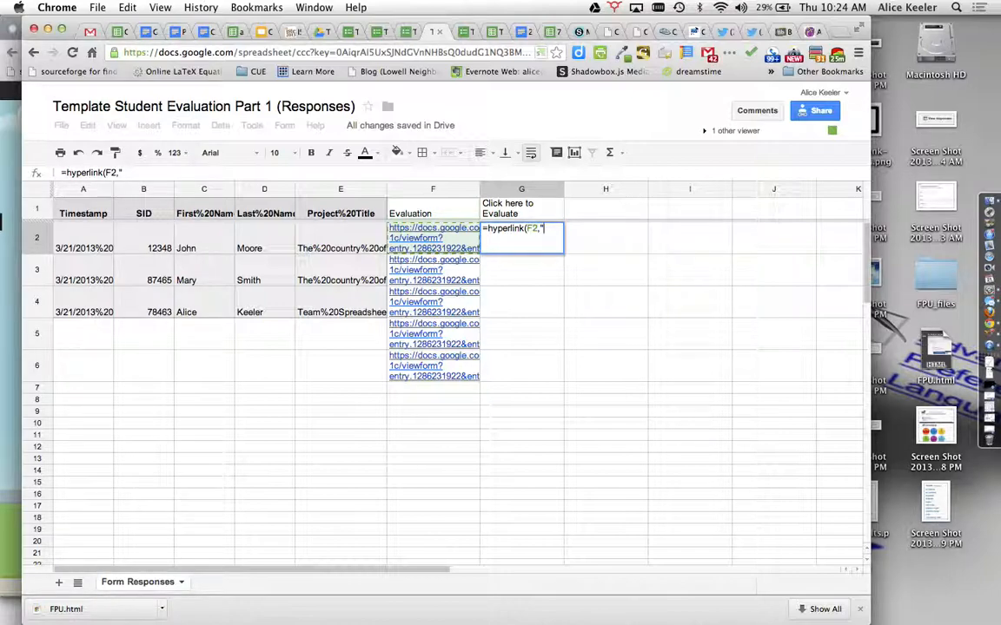
pyautogui.write('CLICK HERE')
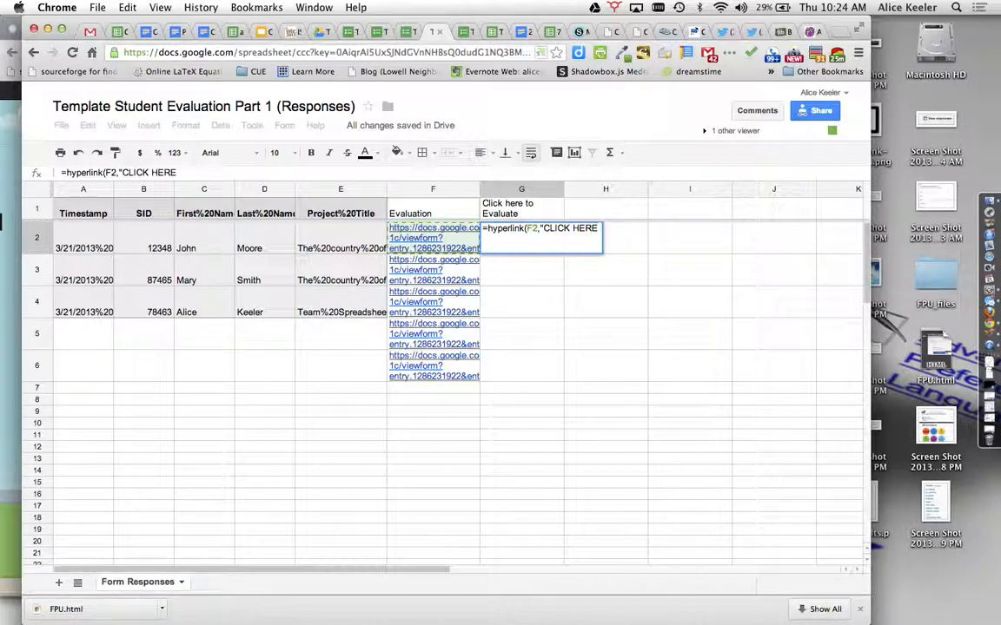
pyautogui.write('to evaluate')
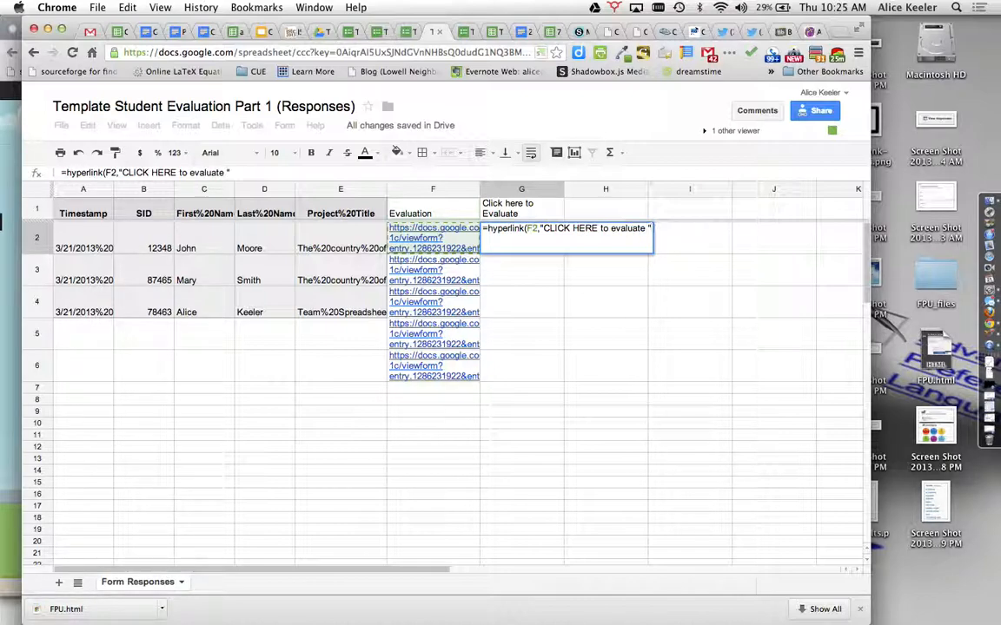
pyautogui.write('&')
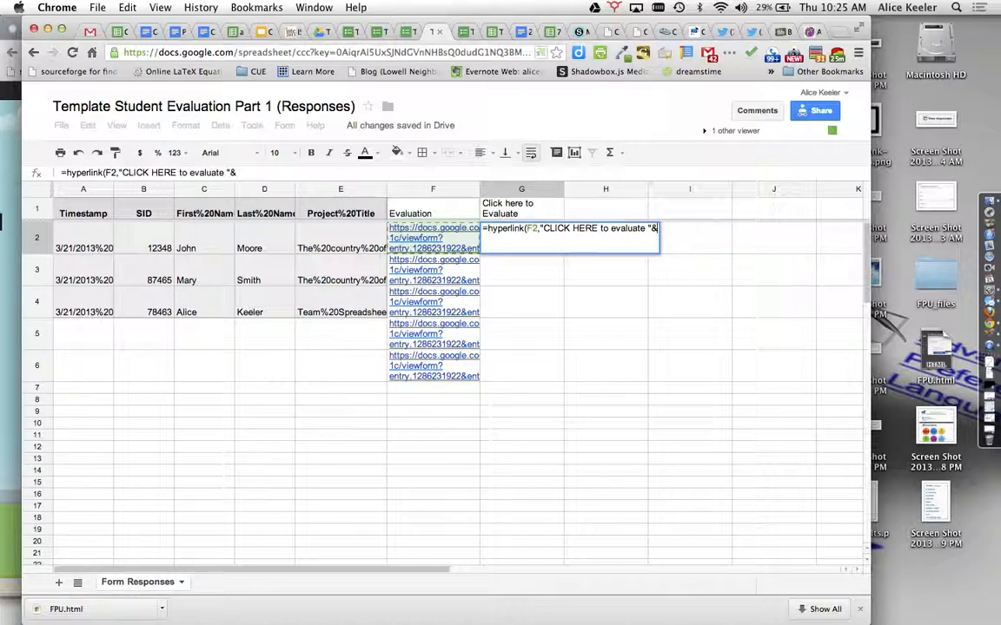
pyautogui.moveTo(207, 237)
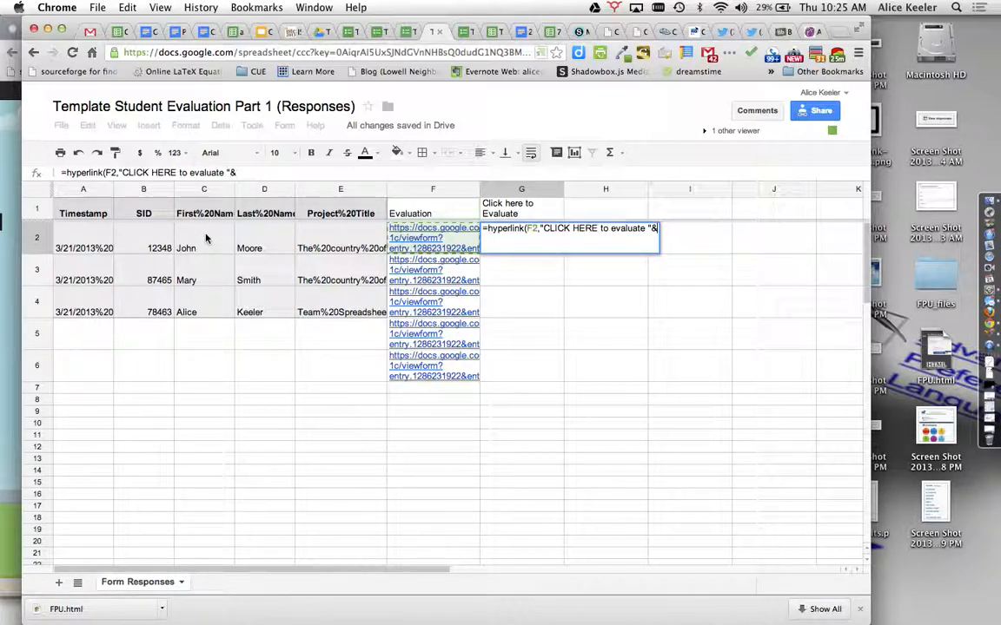
pyautogui.click(203, 248)
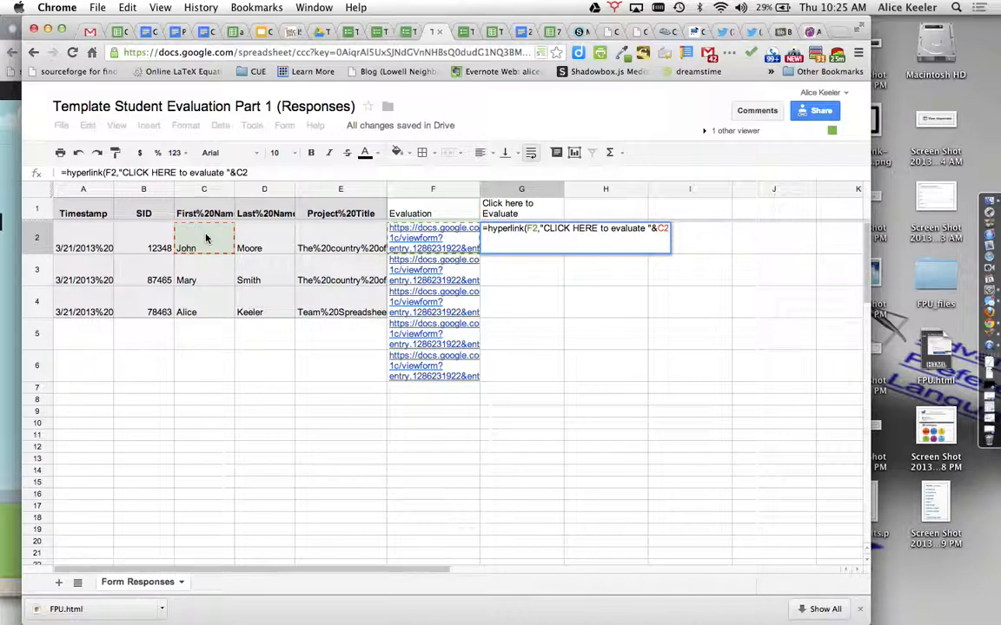
pyautogui.write('&')
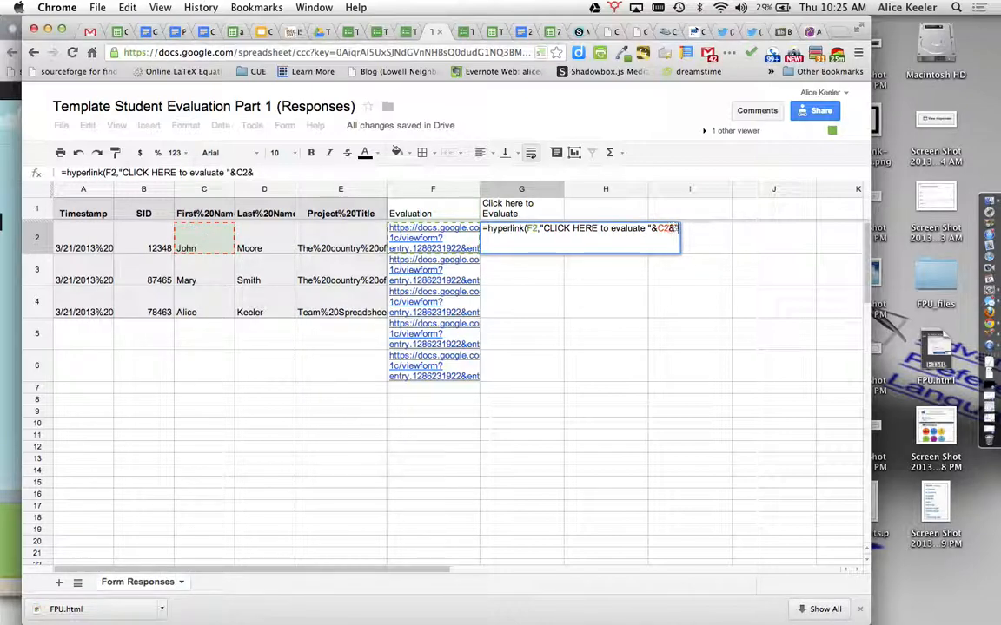
pyautogui.write('" "')
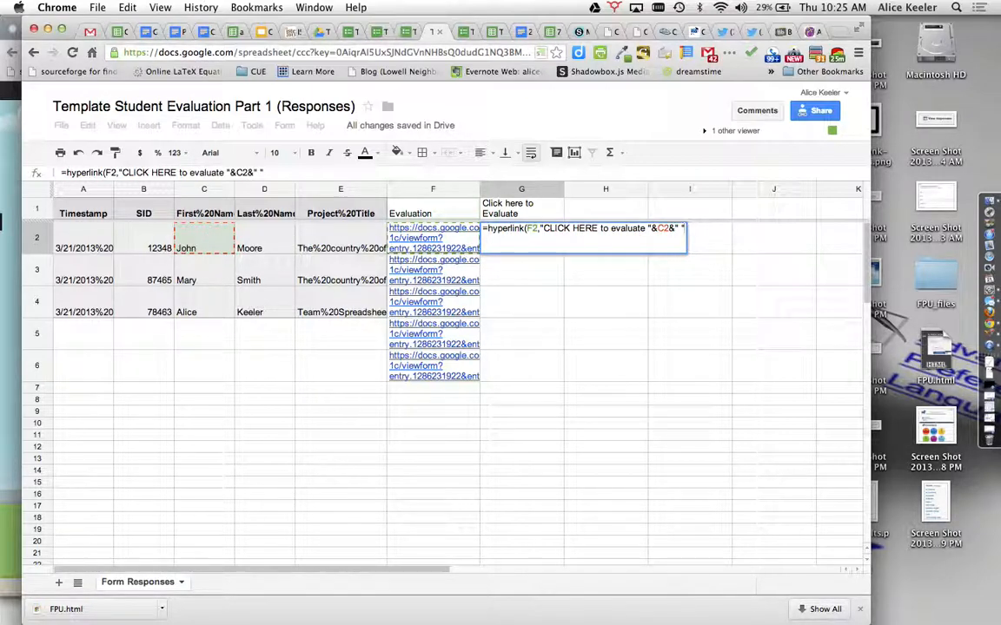
pyautogui.write('&')
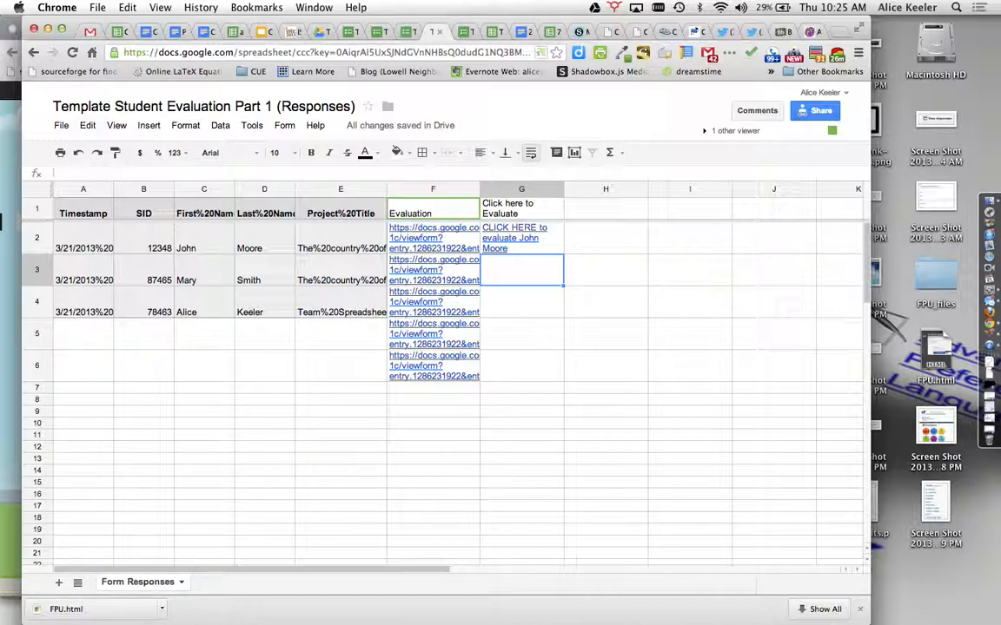
pyautogui.moveTo(545, 249)
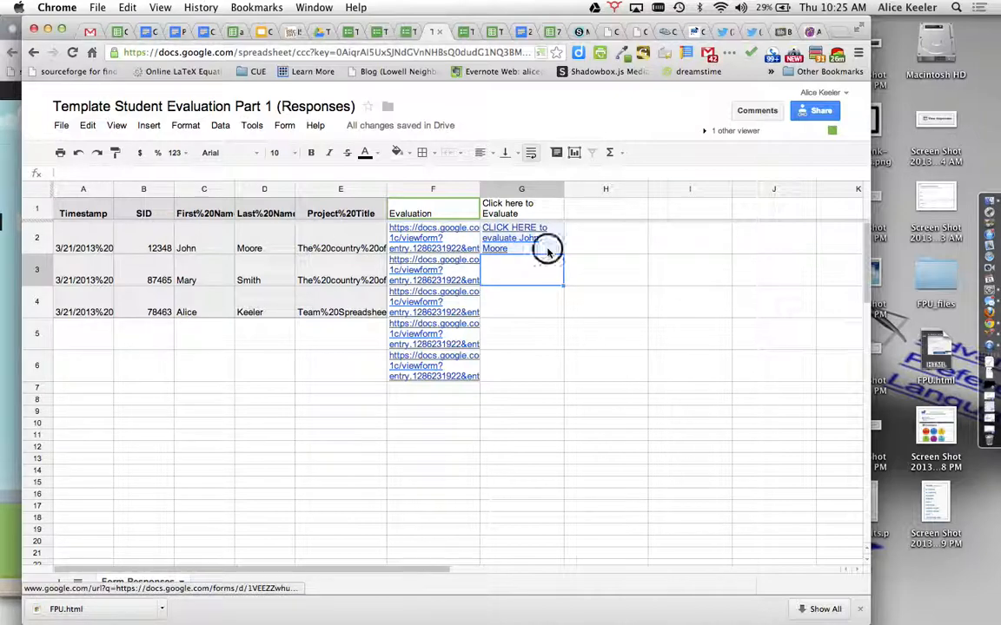
# Step: Fill the G2 link down for Mary Smith and Alice Keeler, widen column G, and select columns A–F to hide
pyautogui.click(521, 238)
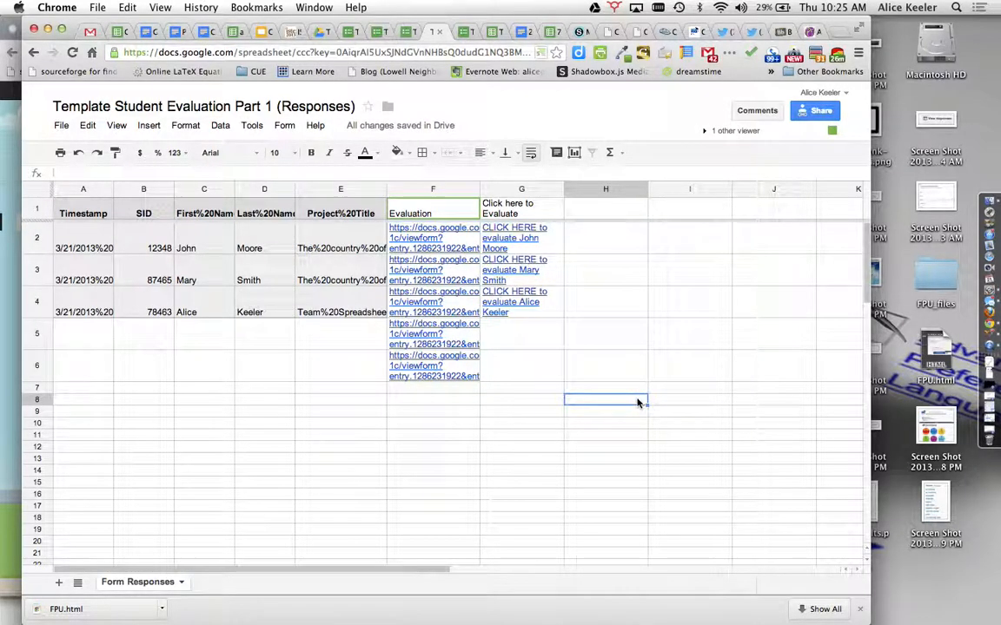
pyautogui.moveTo(572, 190)
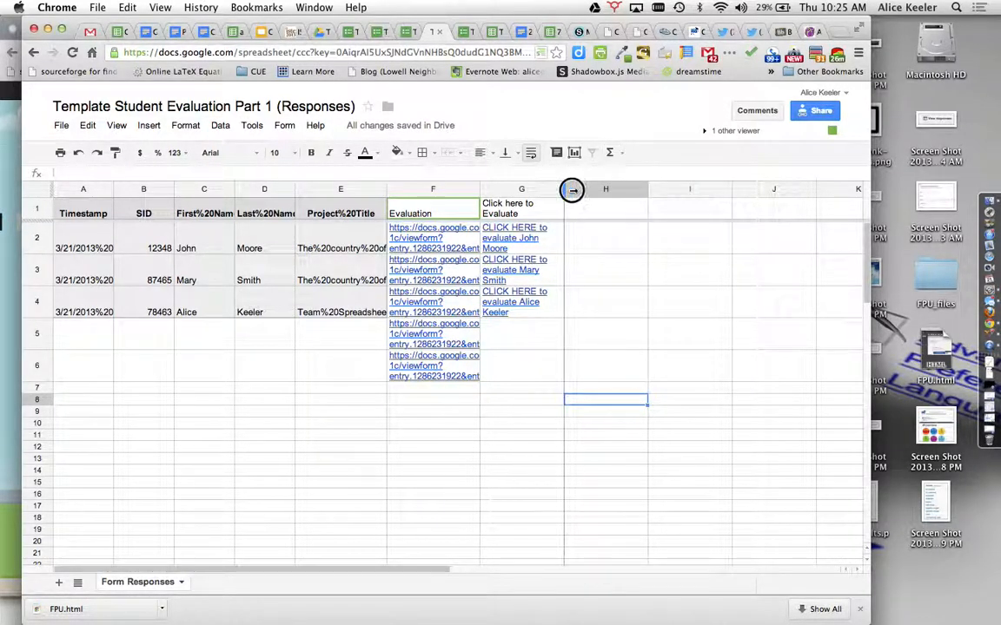
pyautogui.moveTo(571, 190); pyautogui.dragTo(685, 190)
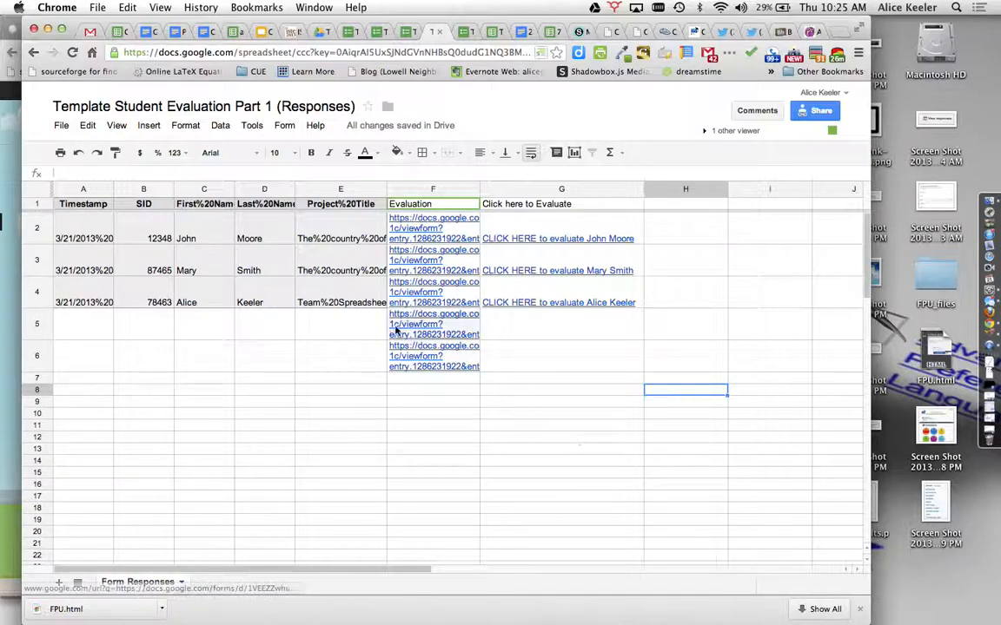
pyautogui.click(143, 188)
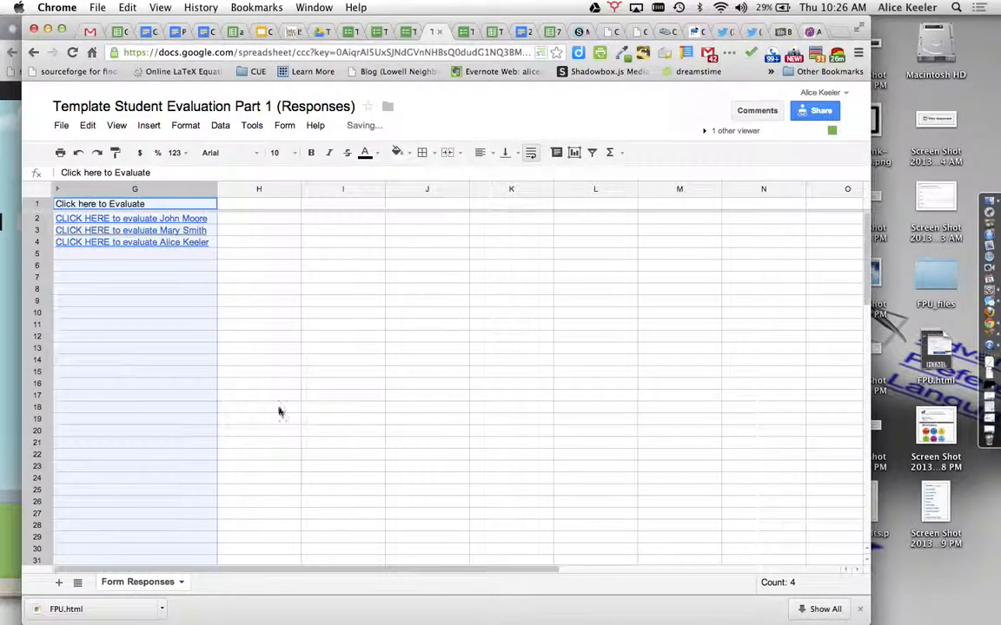
pyautogui.click(259, 408)
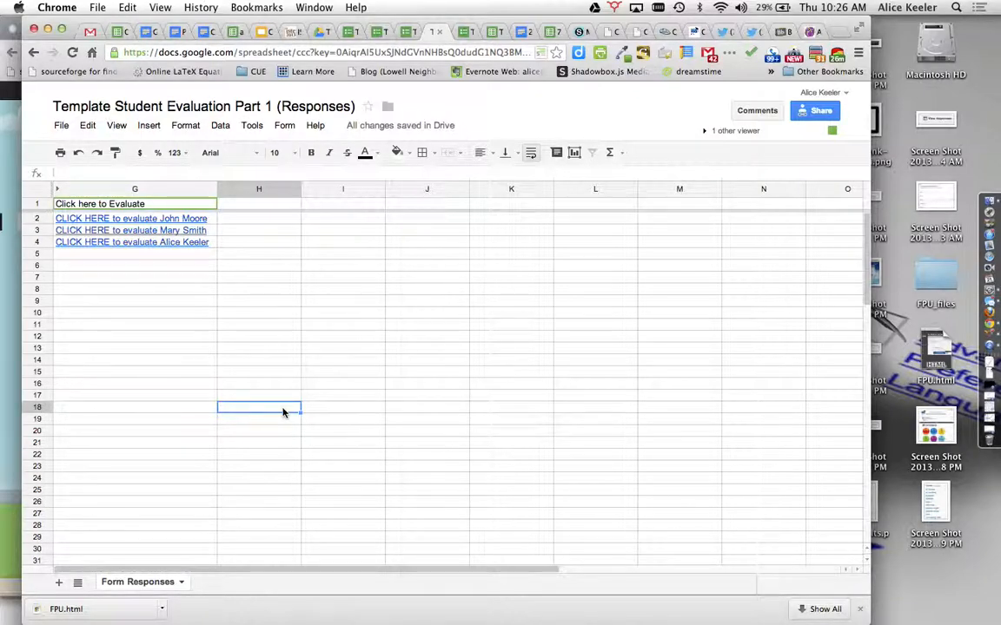
pyautogui.moveTo(195, 241)
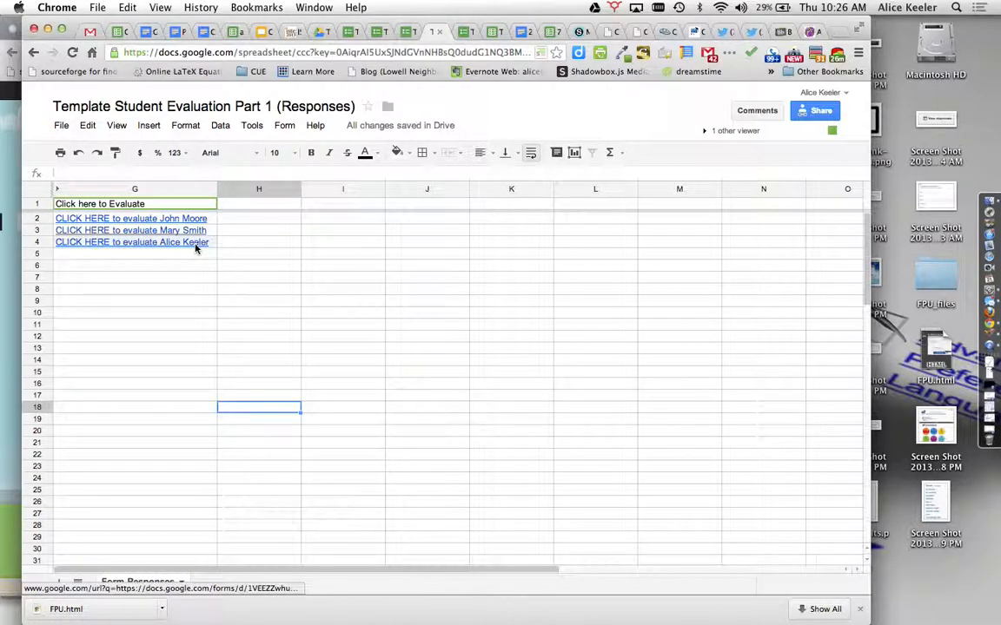
pyautogui.click(130, 231)
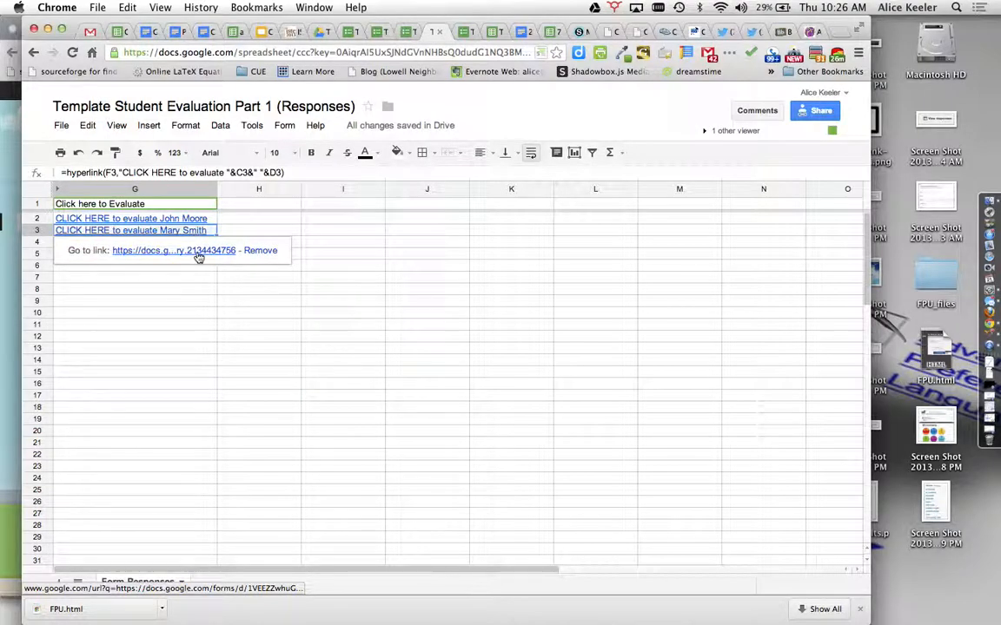
pyautogui.click(174, 250)
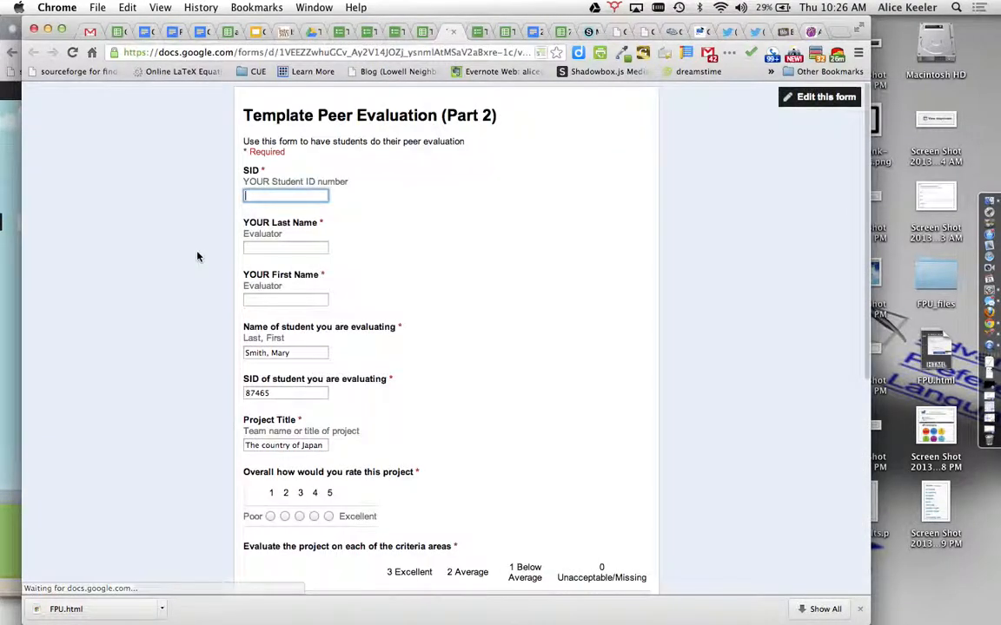
pyautogui.scroll(-3)
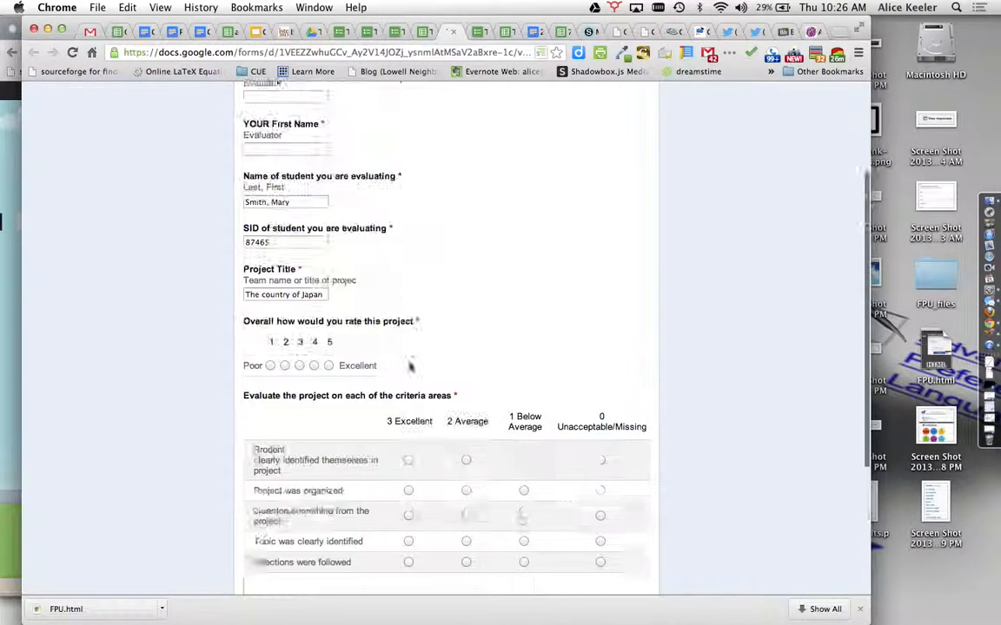
pyautogui.click(451, 32)
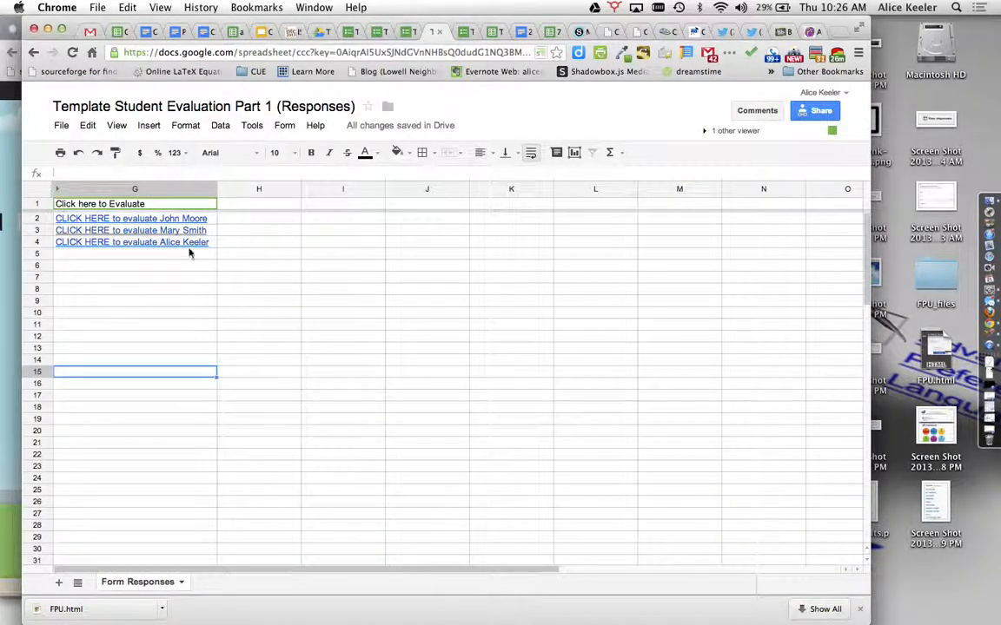
pyautogui.moveTo(195, 244)
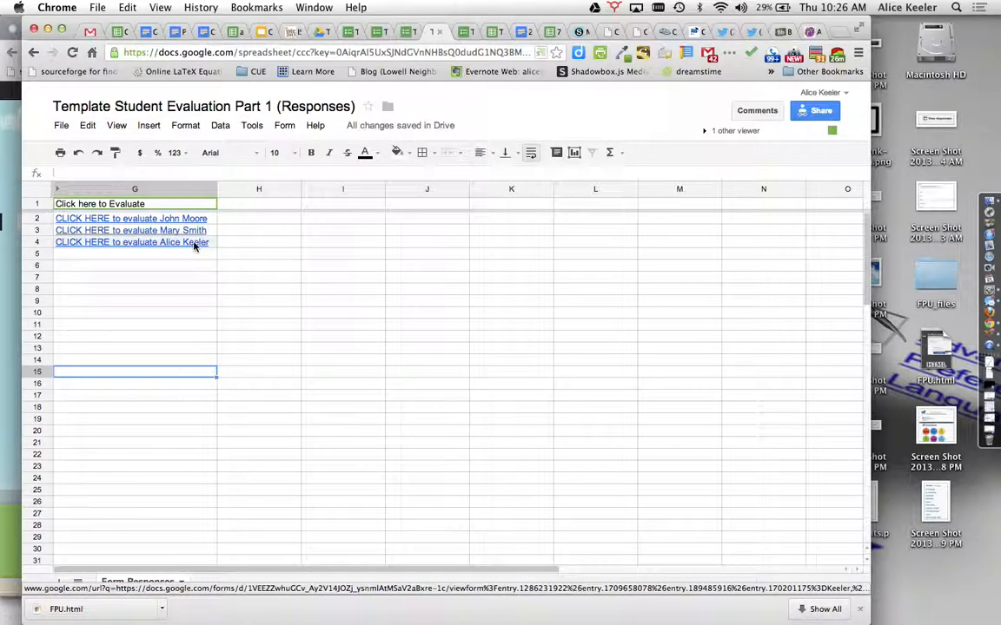
pyautogui.moveTo(370, 236)
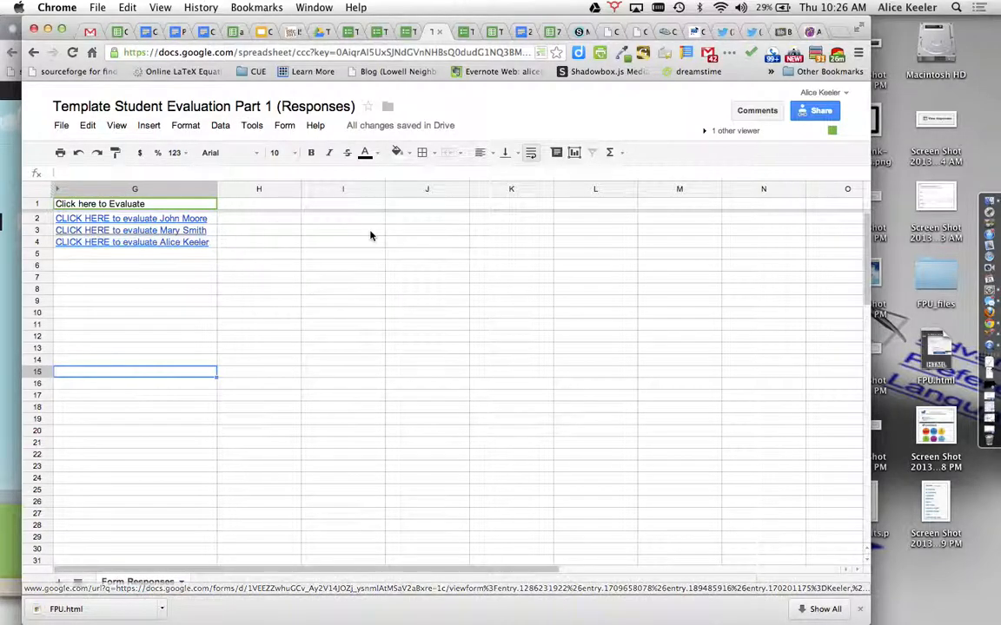
pyautogui.moveTo(695, 170)
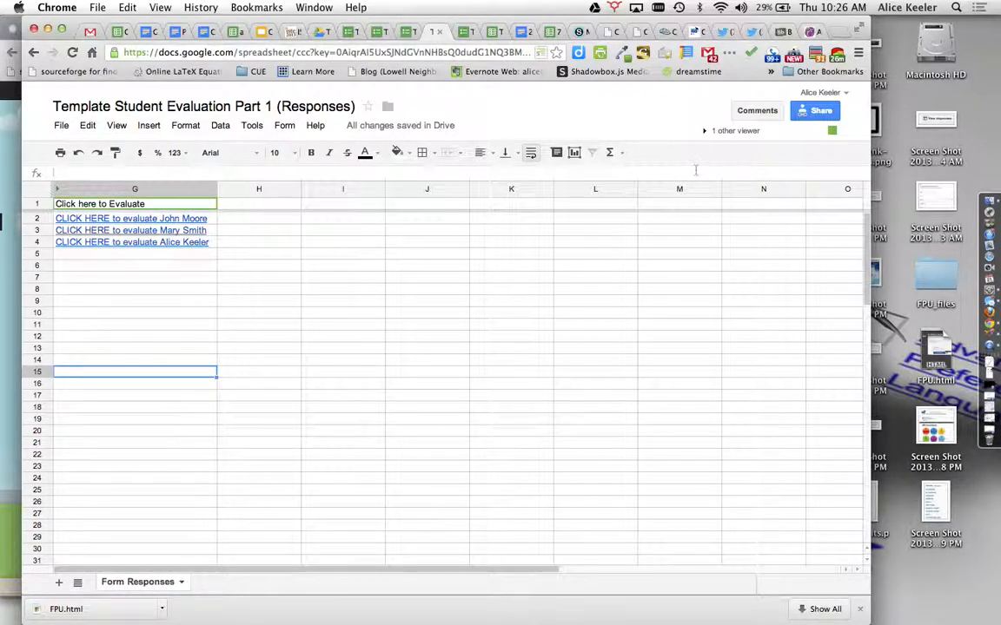